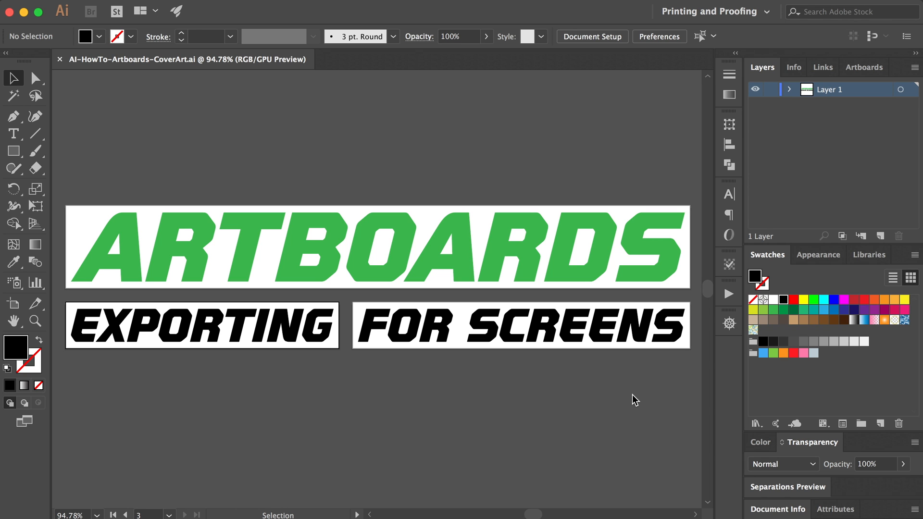
- Close the AI-HowTo-Artboards-CoverArt.ai document to return to the Start screen
click(60, 59)
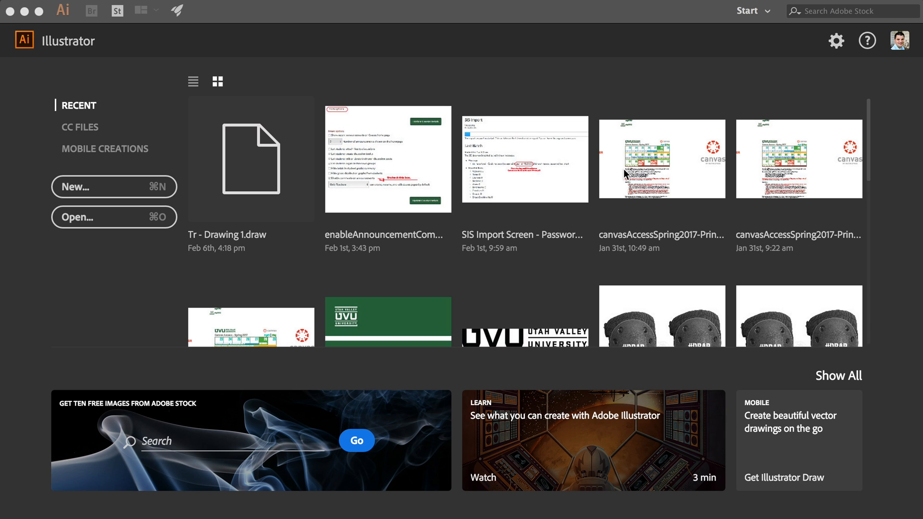
mouse_move(151, 209)
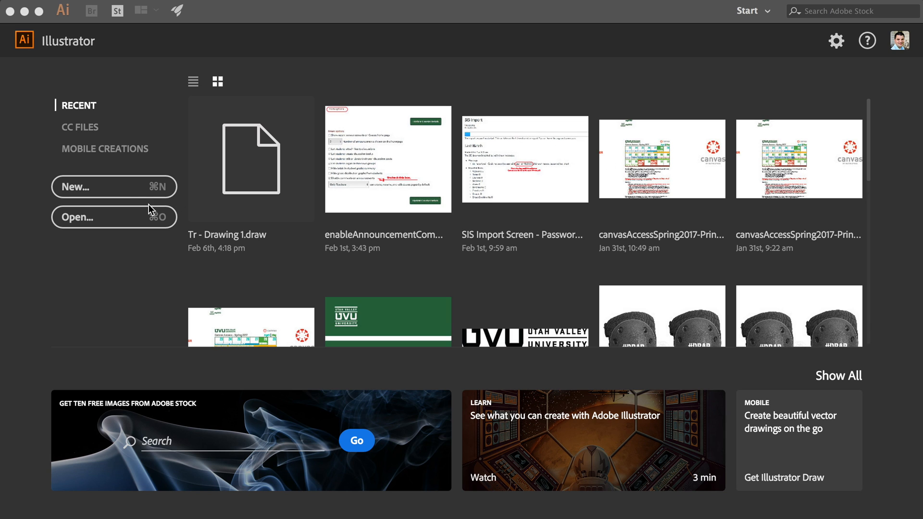
- Create a new 304 × 68 px Web RGB document named 'art board'
click(114, 187)
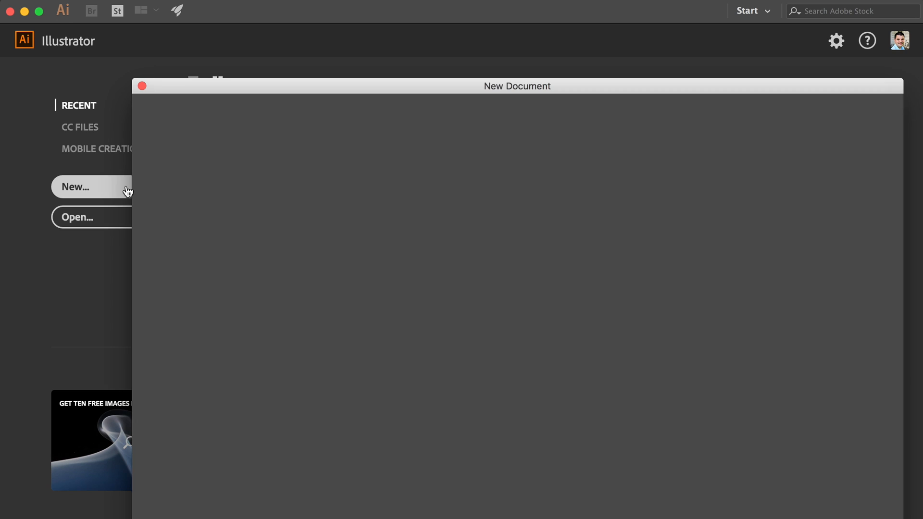
click(88, 187)
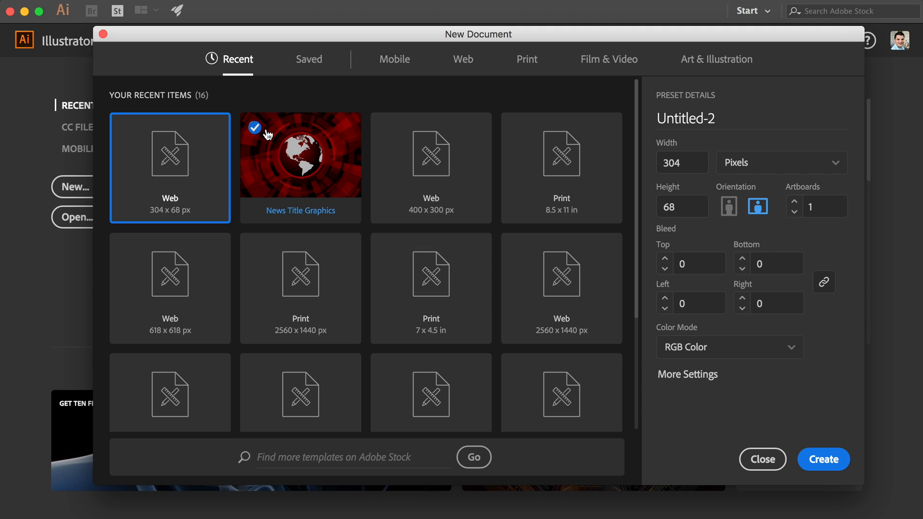
mouse_move(242, 71)
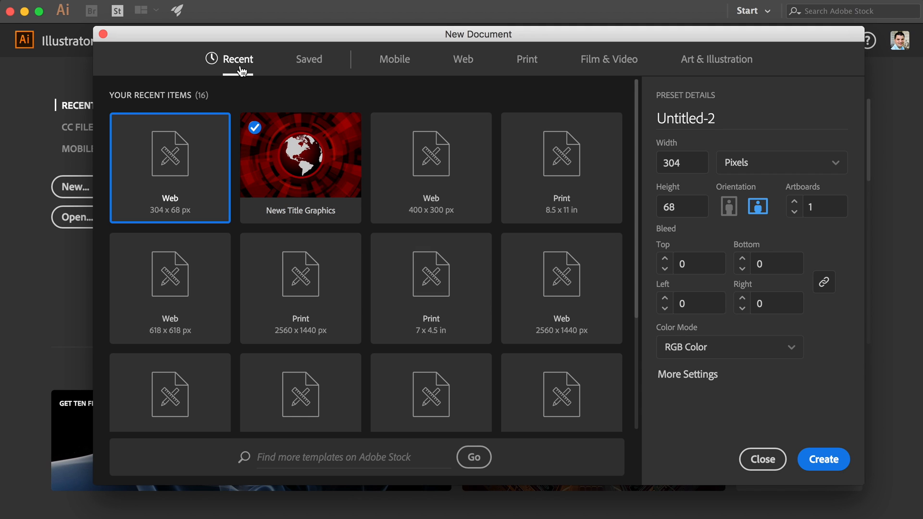
mouse_move(399, 261)
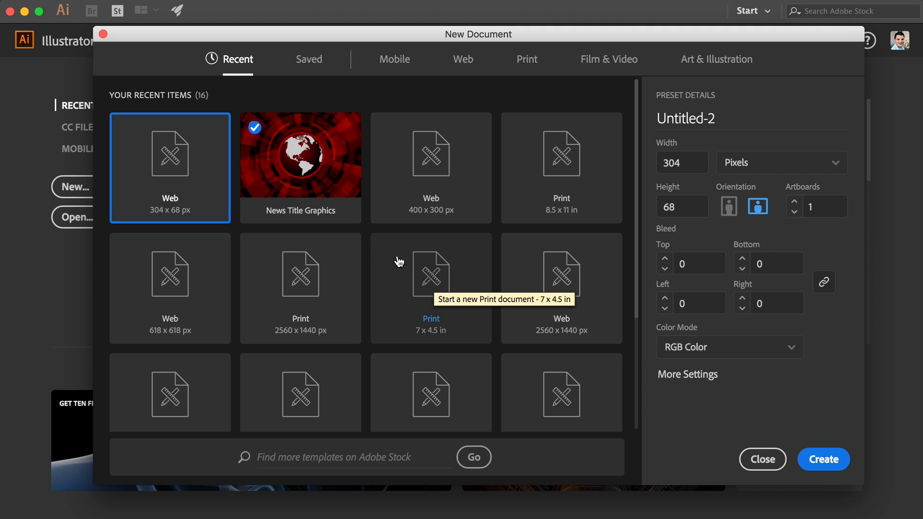
mouse_move(159, 161)
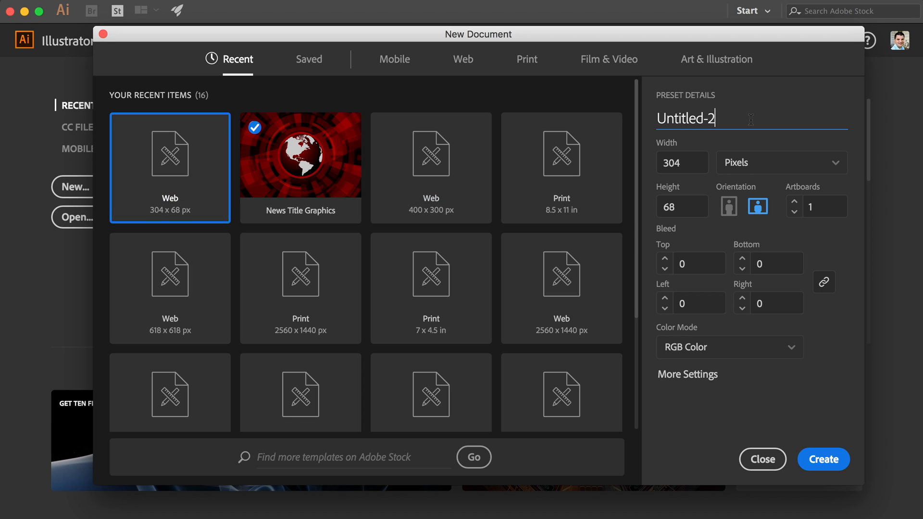
triple_click(685, 118)
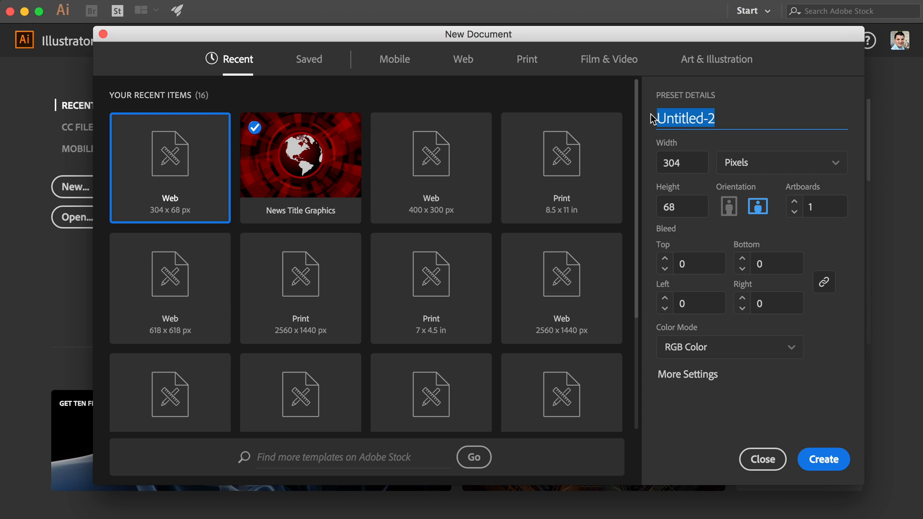
text(art board)
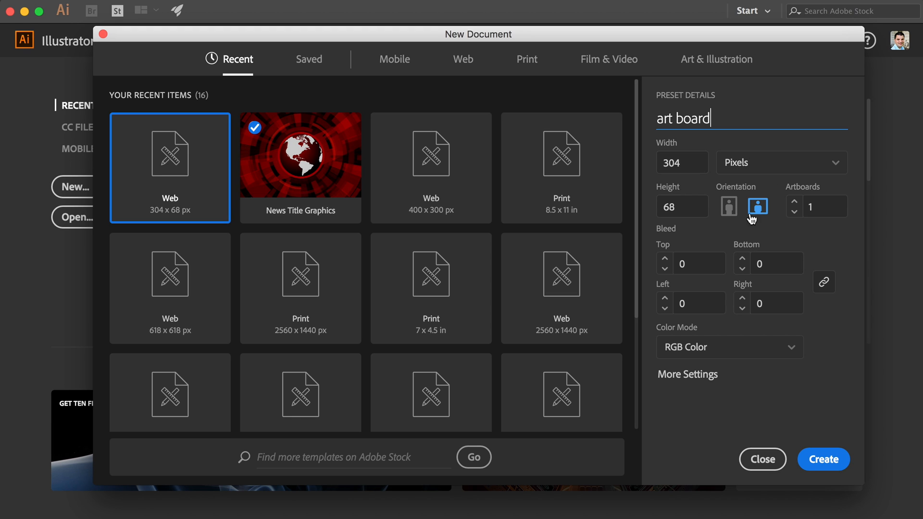
mouse_move(754, 212)
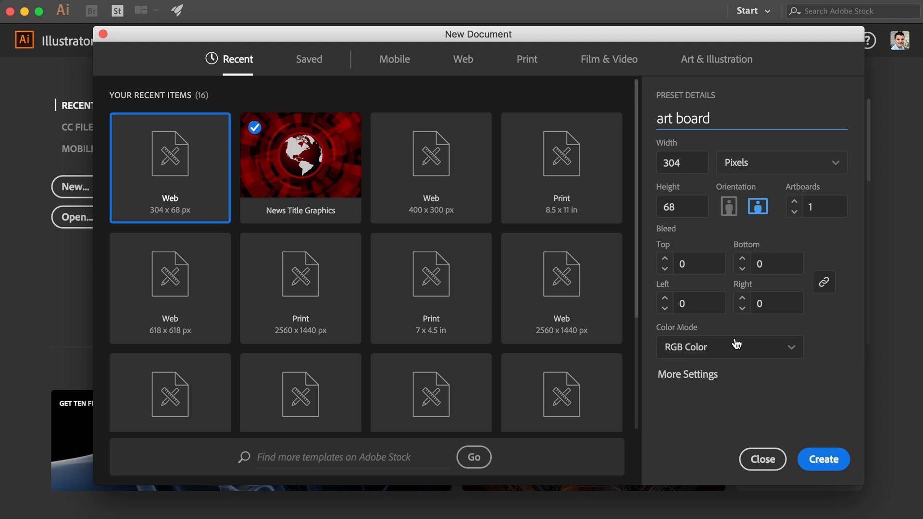
mouse_move(718, 403)
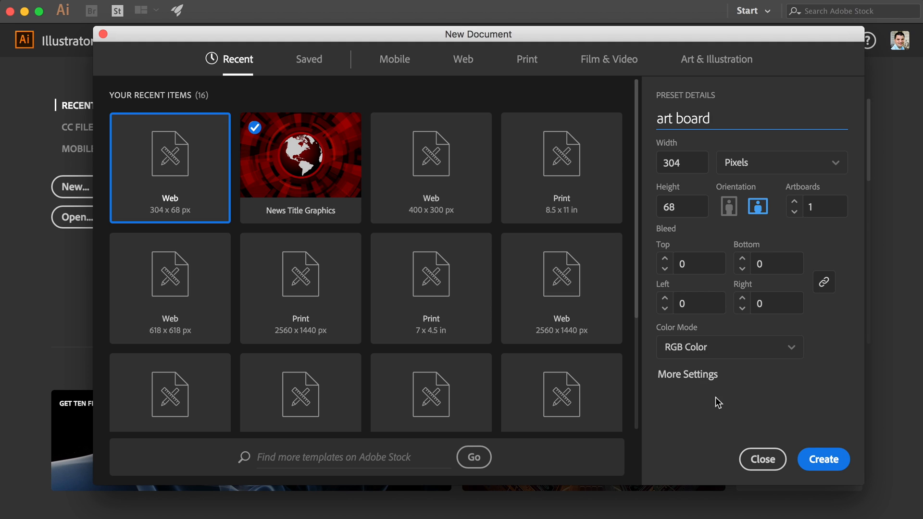
click(821, 459)
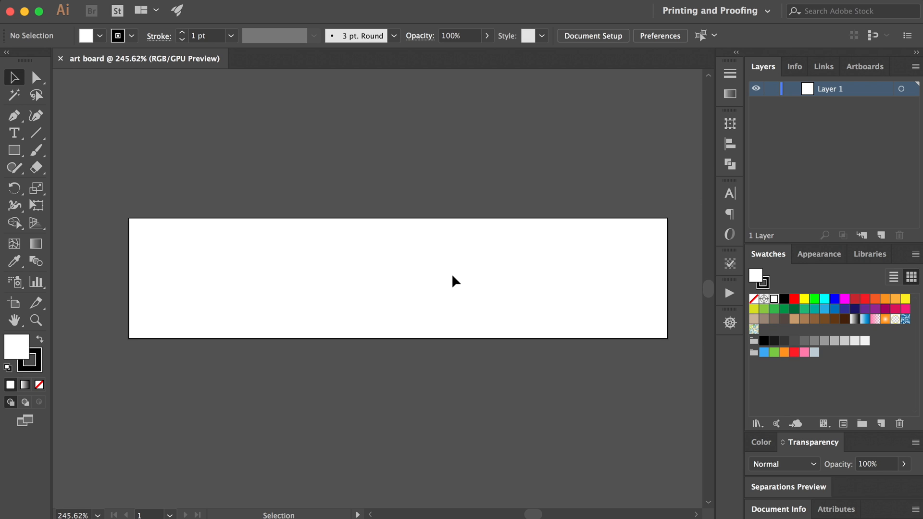
- Draw a red, stroke-free rectangle filling the artboard, then return to the Selection tool
click(14, 150)
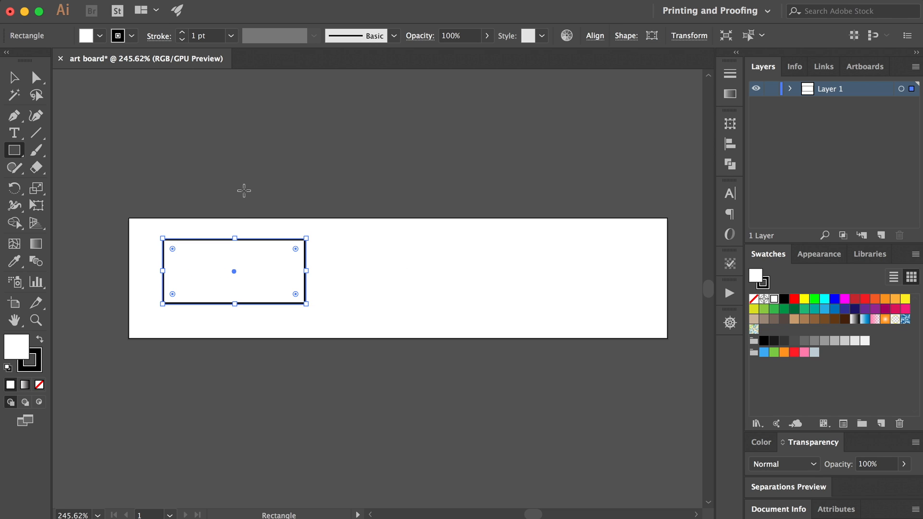
mouse_move(755, 283)
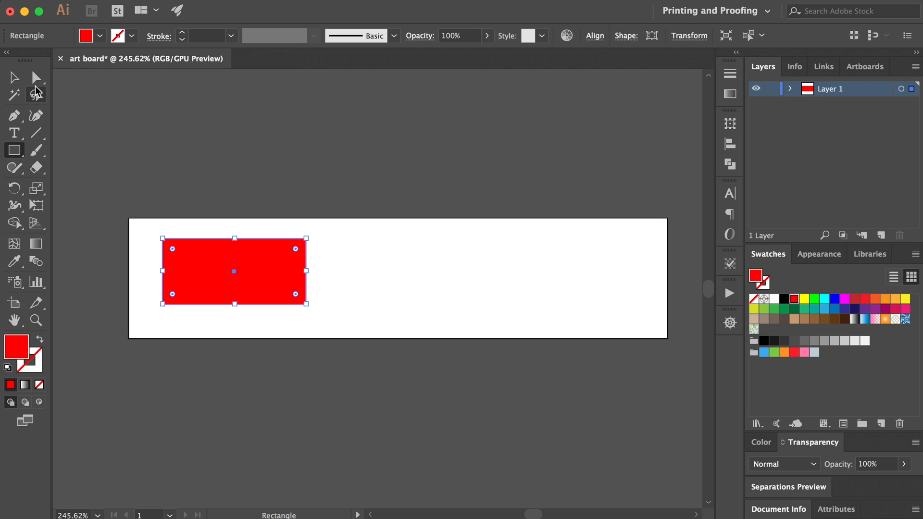
click(14, 77)
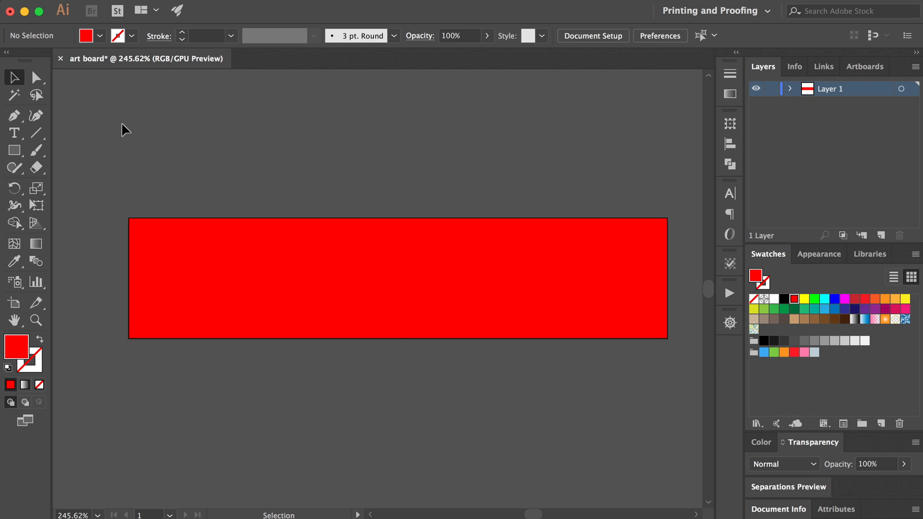
mouse_move(124, 123)
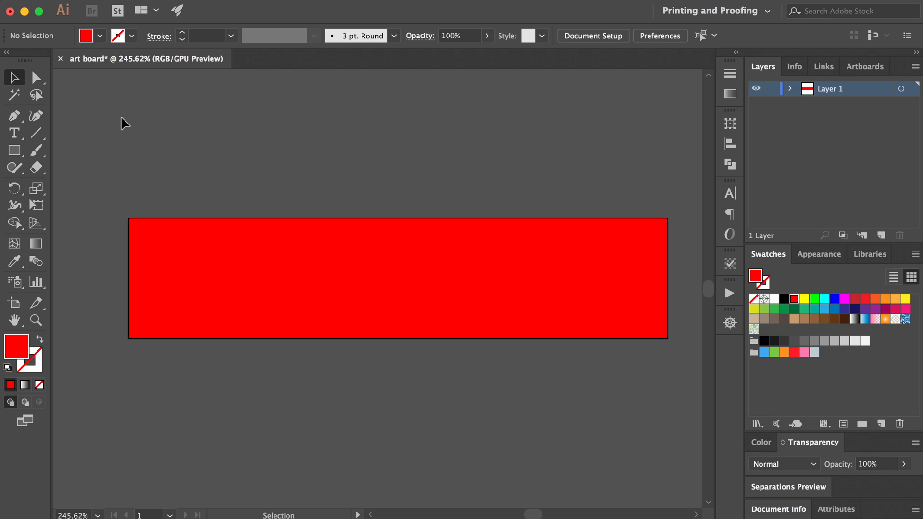
mouse_move(77, 291)
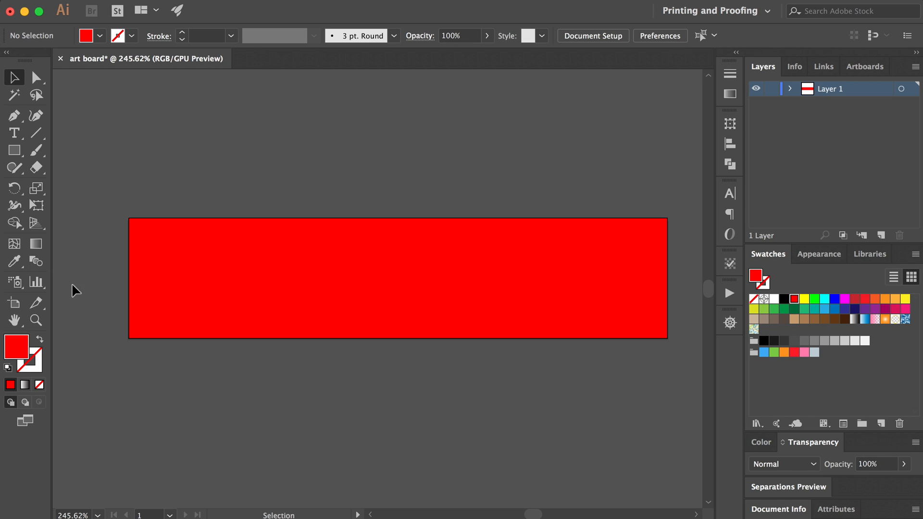
mouse_move(15, 302)
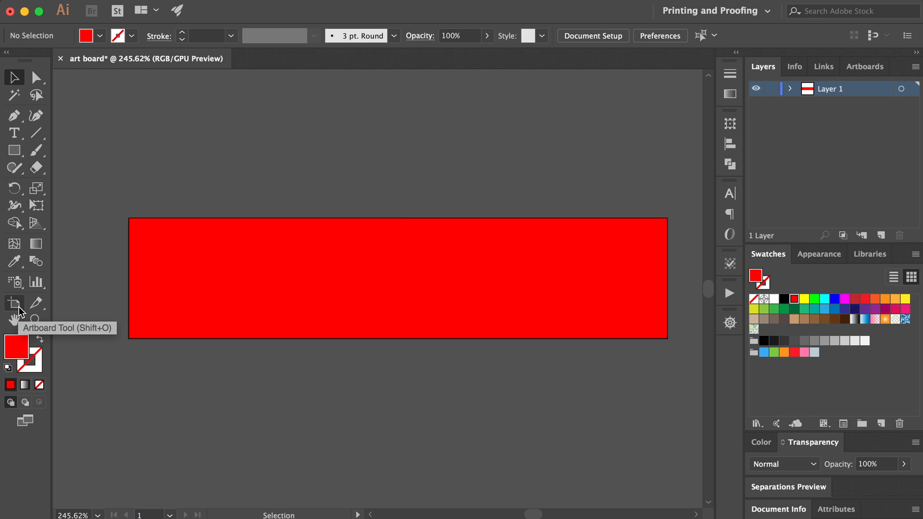
- Activate the Artboard Tool and select Artboard 1 at X 0 px, Y 0 px for editing
click(14, 302)
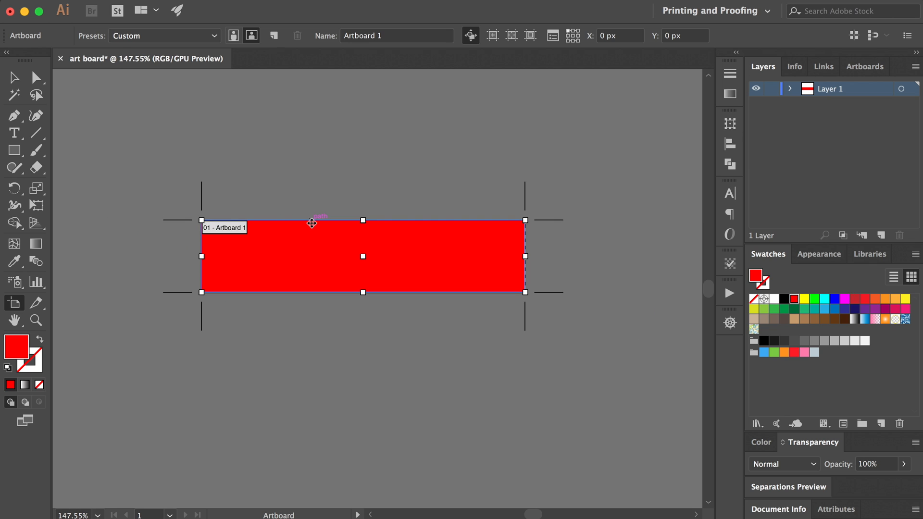
mouse_move(242, 225)
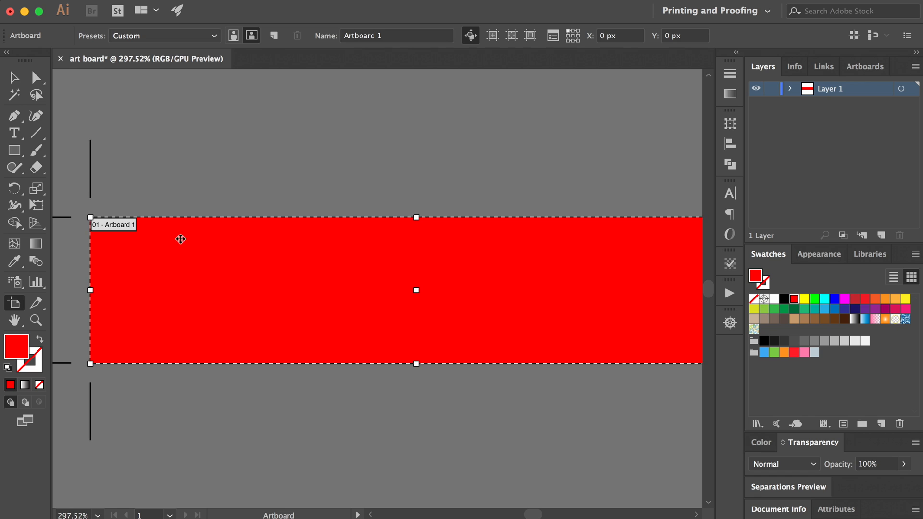
mouse_move(160, 204)
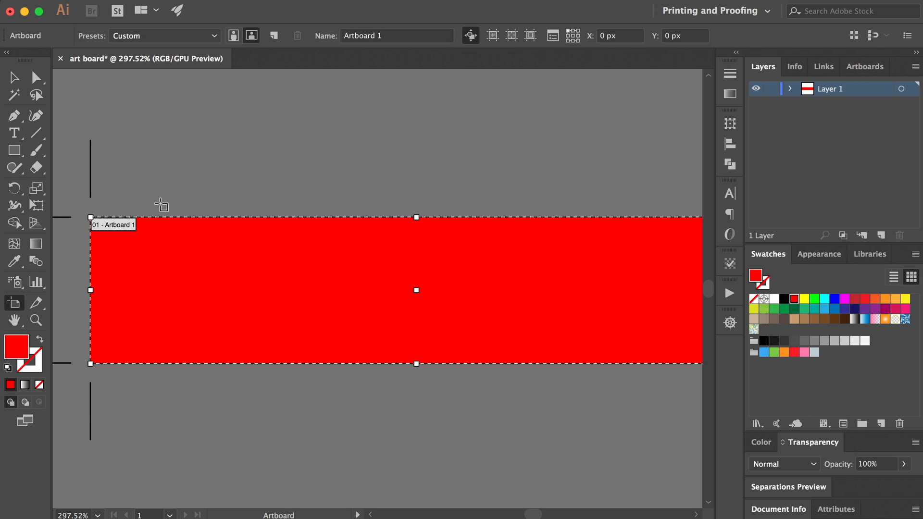
click(397, 35)
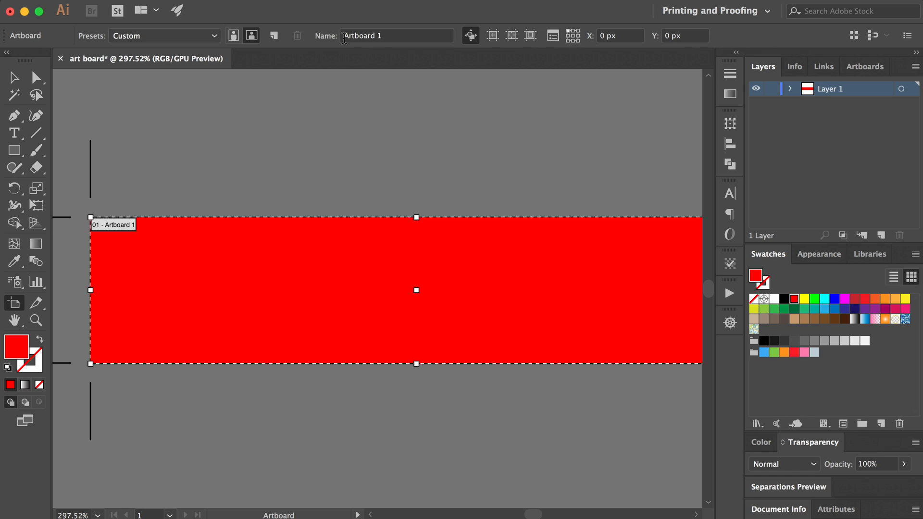
mouse_move(367, 49)
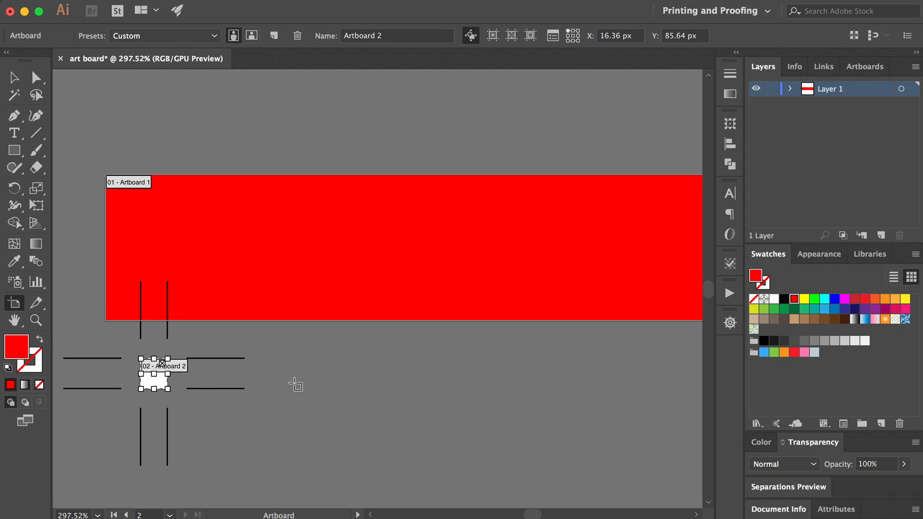
mouse_move(284, 411)
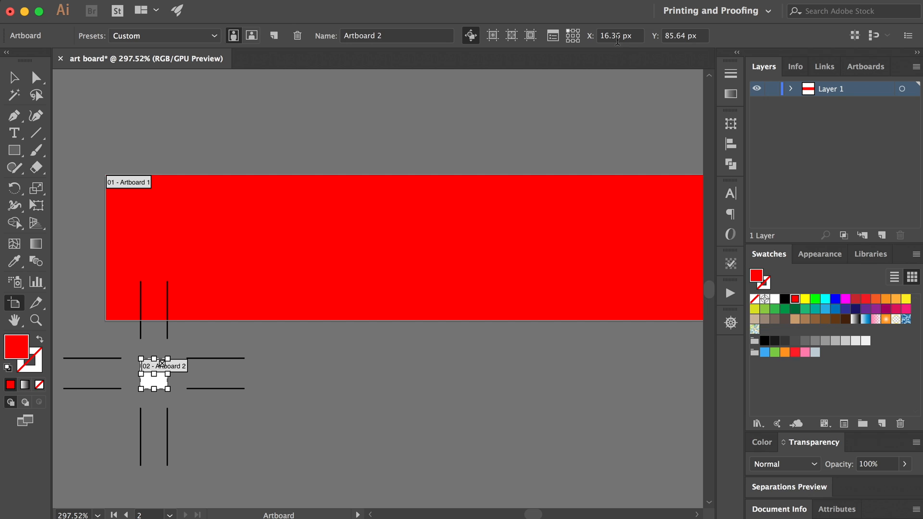
mouse_move(615, 35)
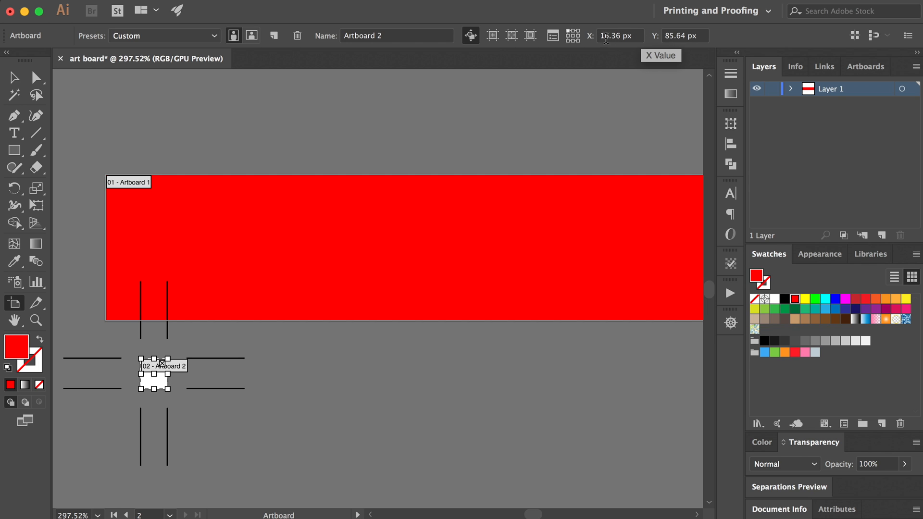
mouse_move(186, 387)
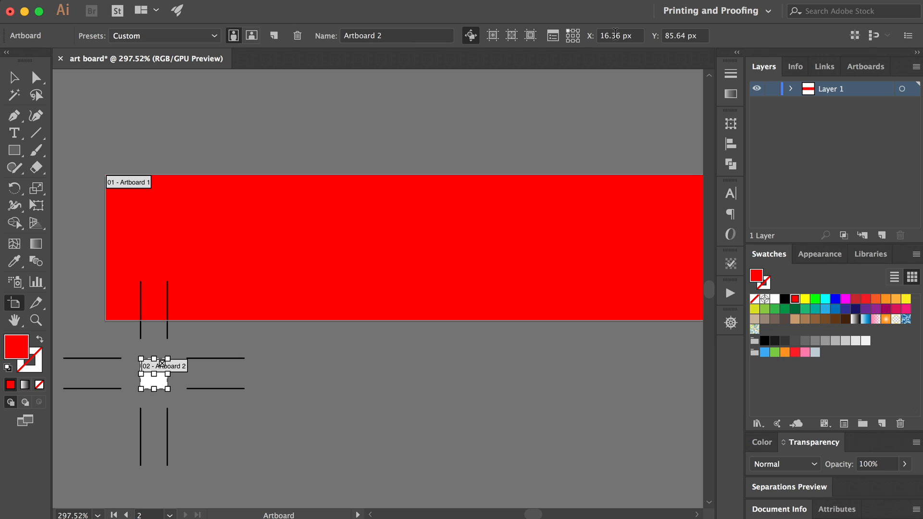
mouse_move(177, 383)
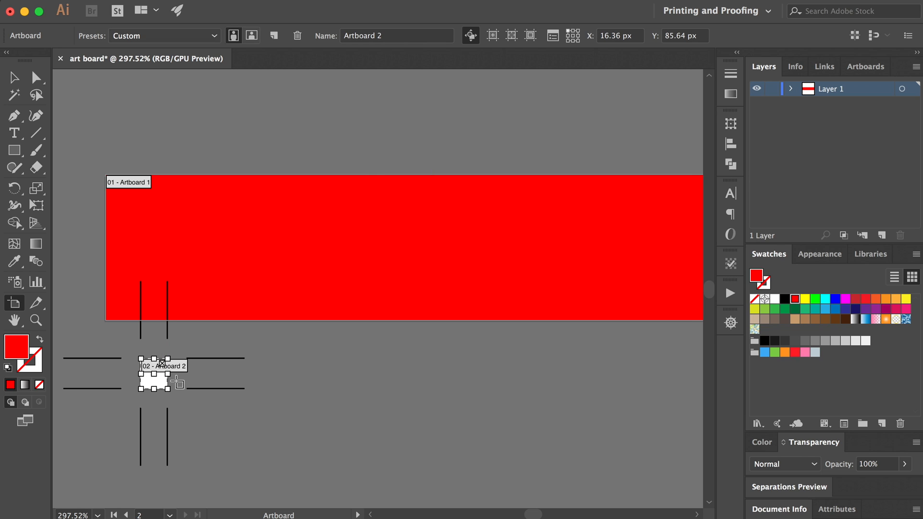
mouse_move(382, 288)
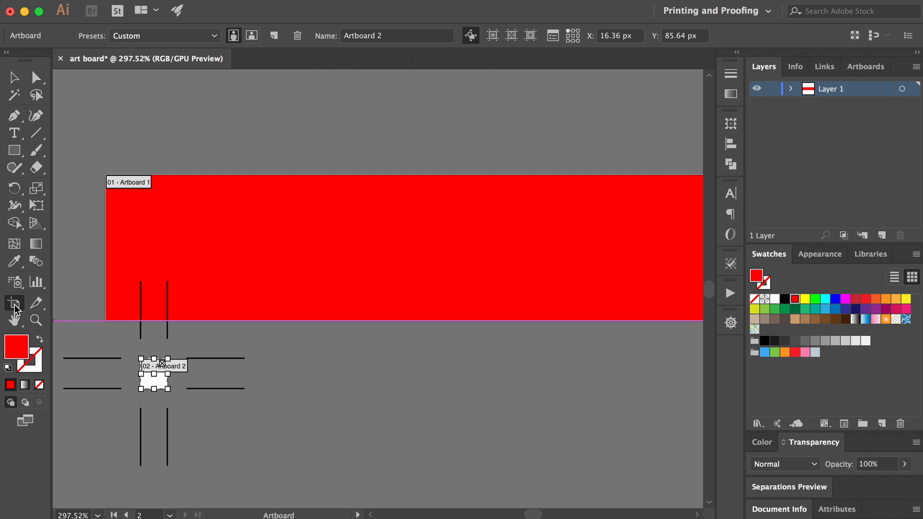
mouse_move(792, 30)
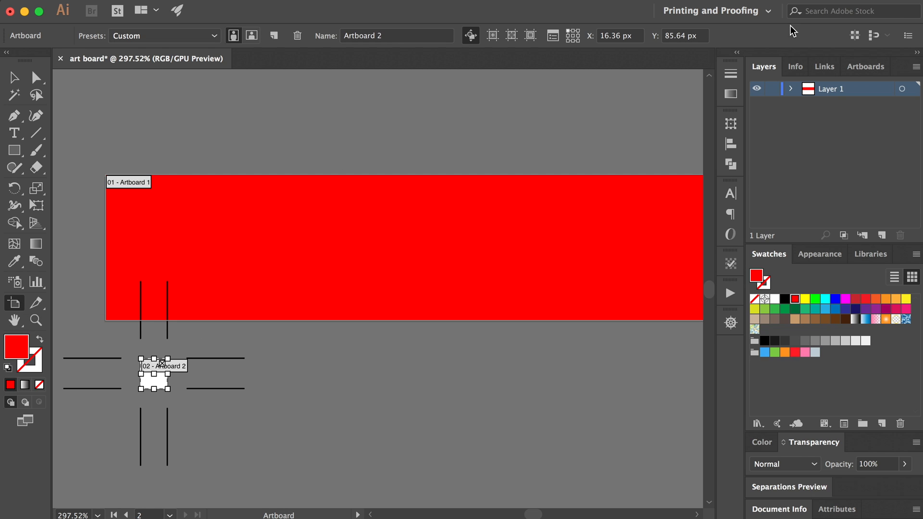
mouse_move(731, 40)
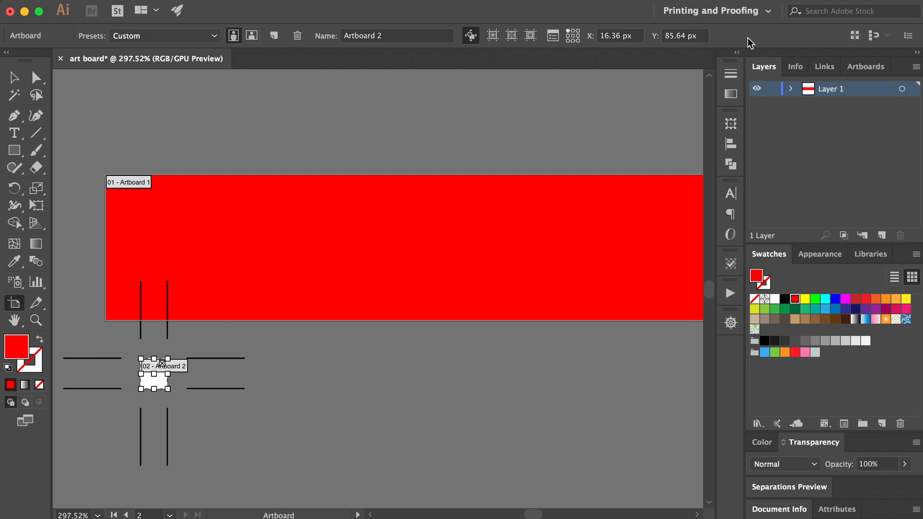
mouse_move(223, 73)
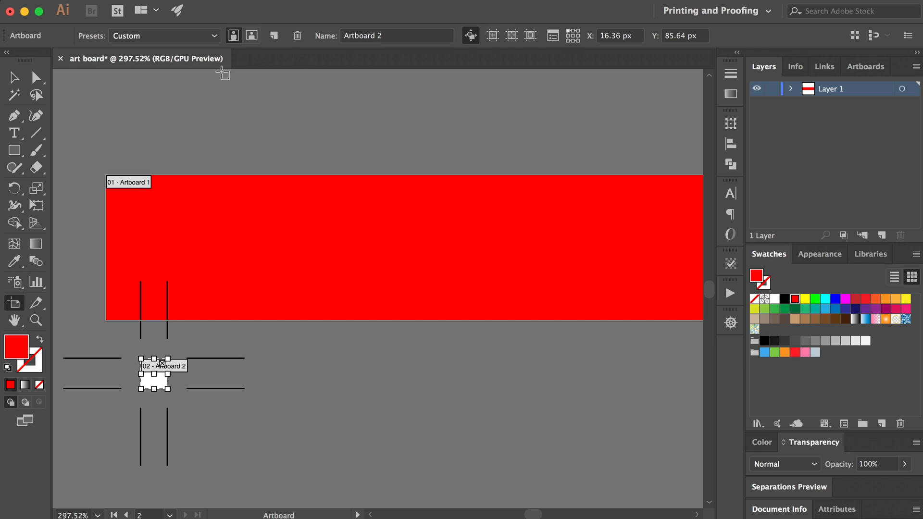
mouse_move(884, 198)
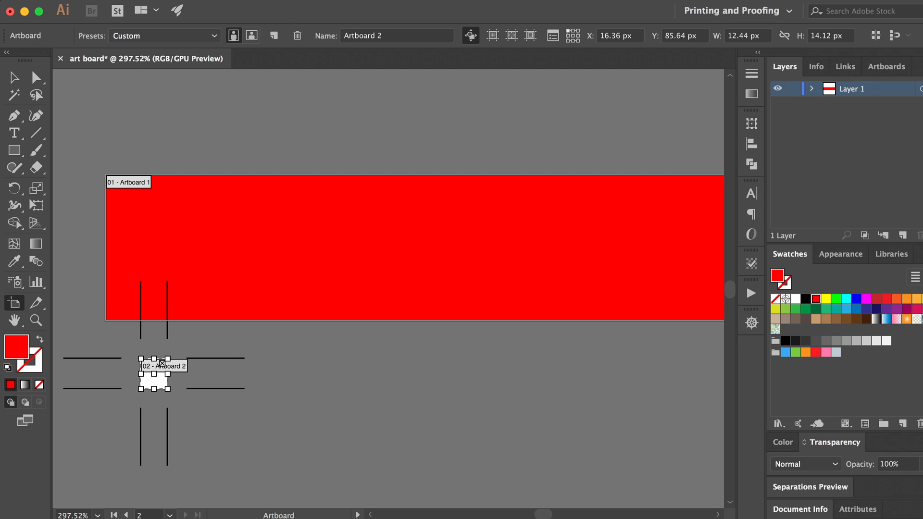
mouse_move(741, 46)
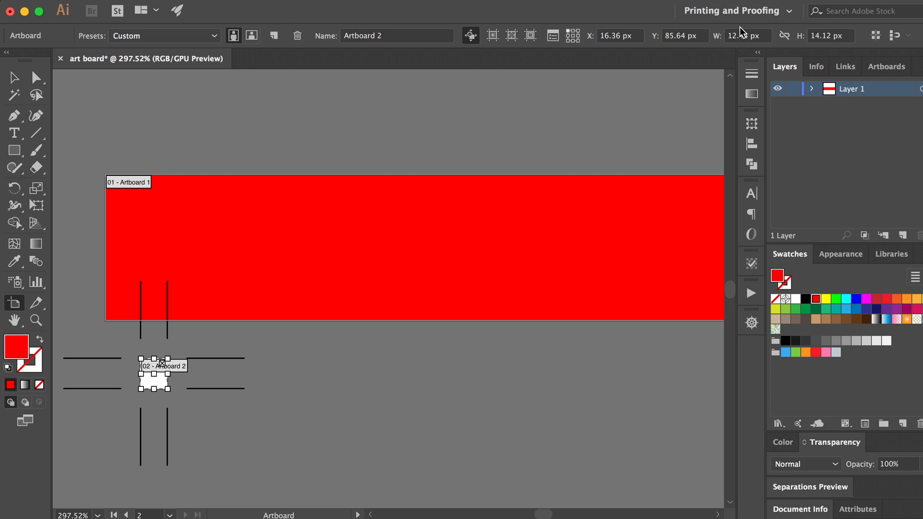
mouse_move(746, 35)
text(20)
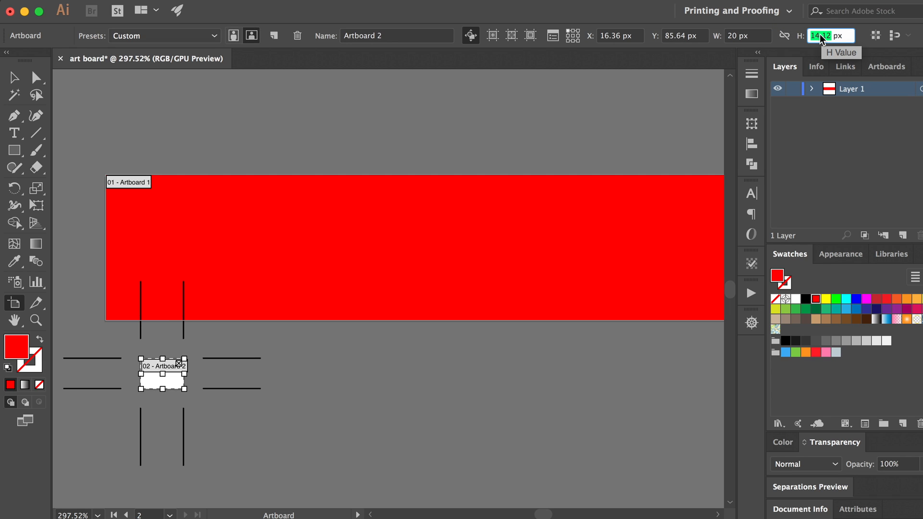
- Confirm Artboard 2 at 20 × 20 px and leave artboard editing mode
key(Return)
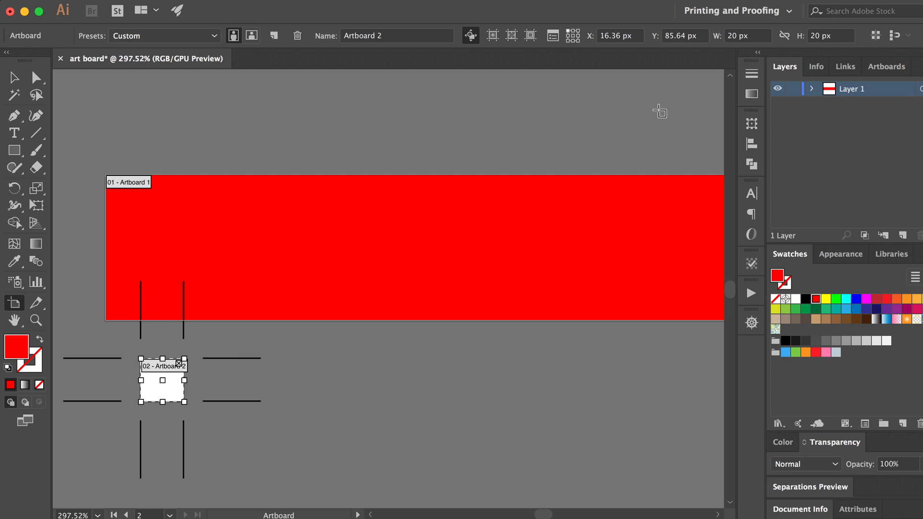
mouse_move(146, 279)
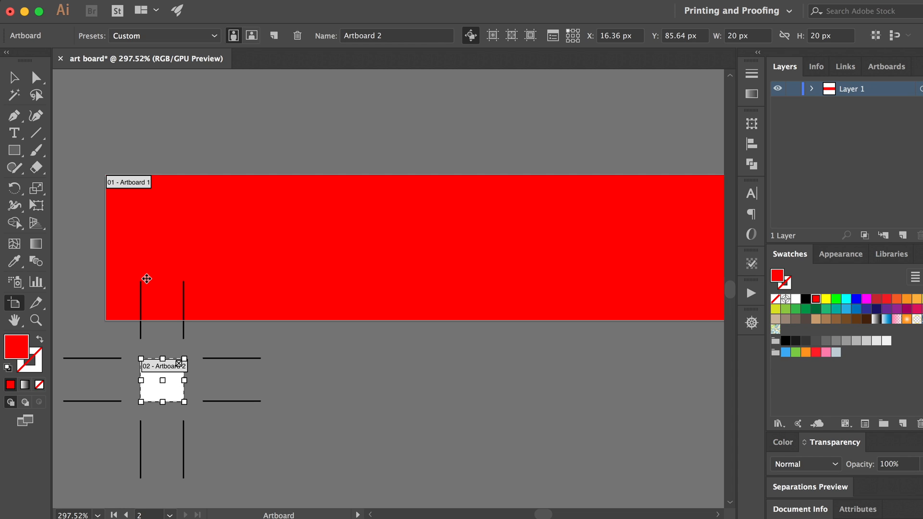
mouse_move(686, 63)
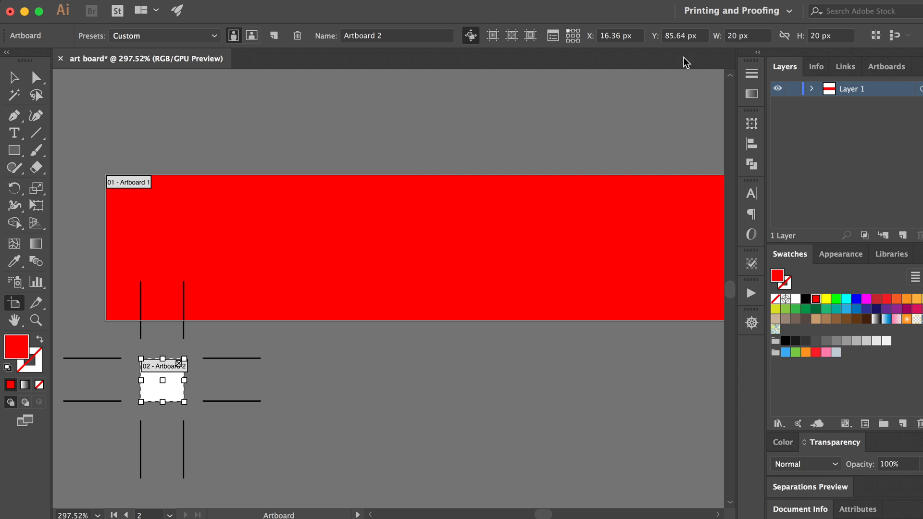
click(14, 77)
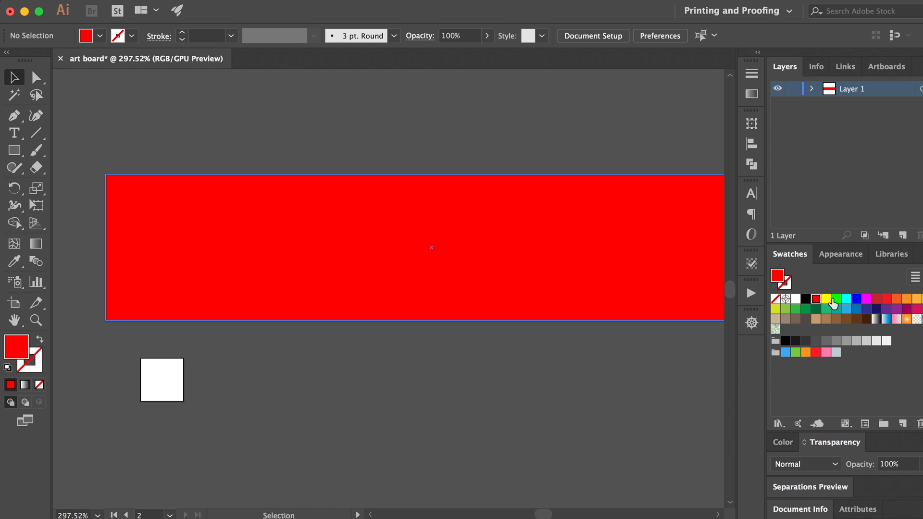
click(14, 150)
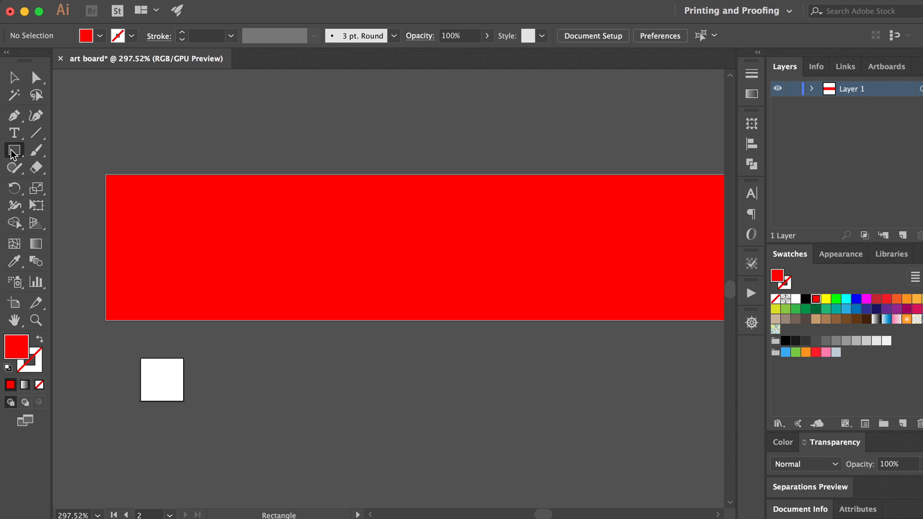
- Draw a red circle with the Ellipse Tool filling the 20 × 20 px Artboard 2
click(14, 150)
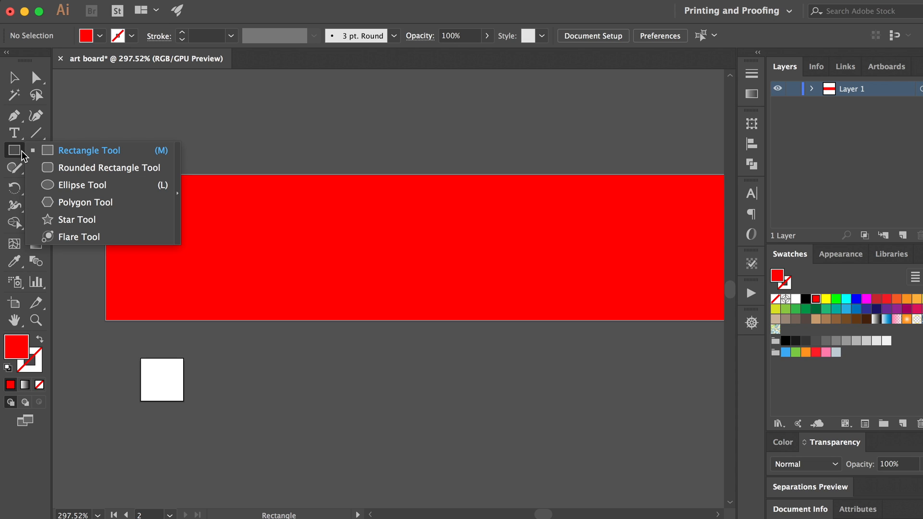
mouse_move(87, 184)
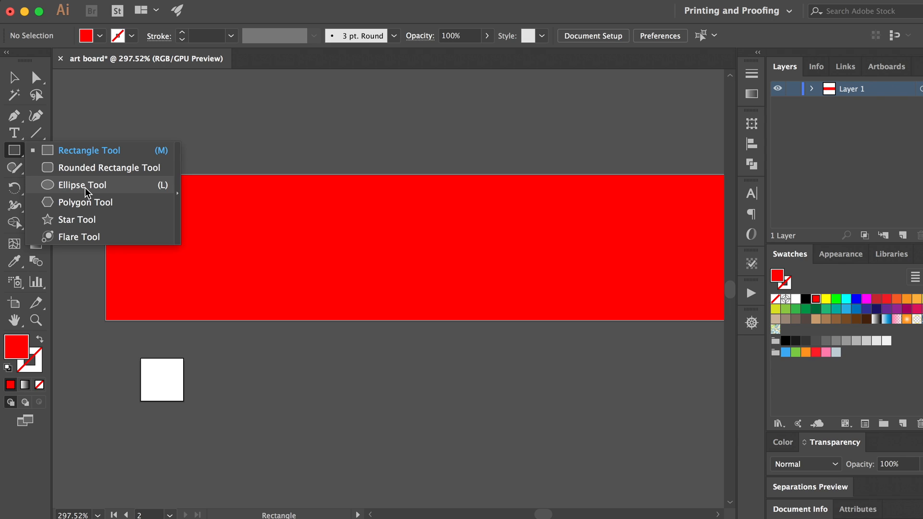
click(78, 184)
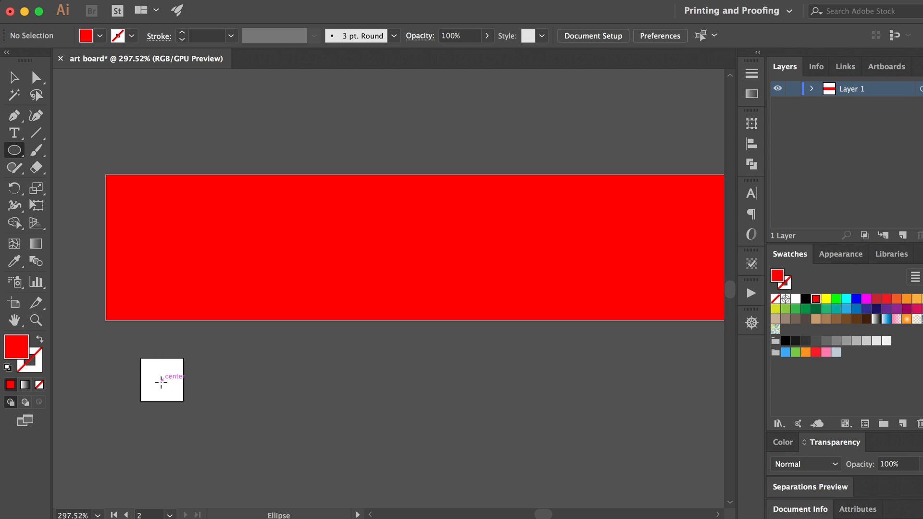
mouse_move(161, 381)
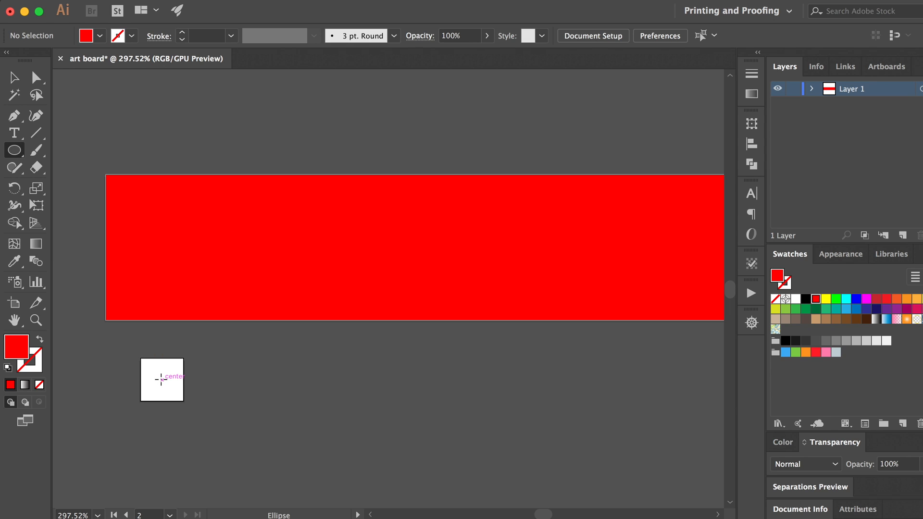
mouse_move(161, 379)
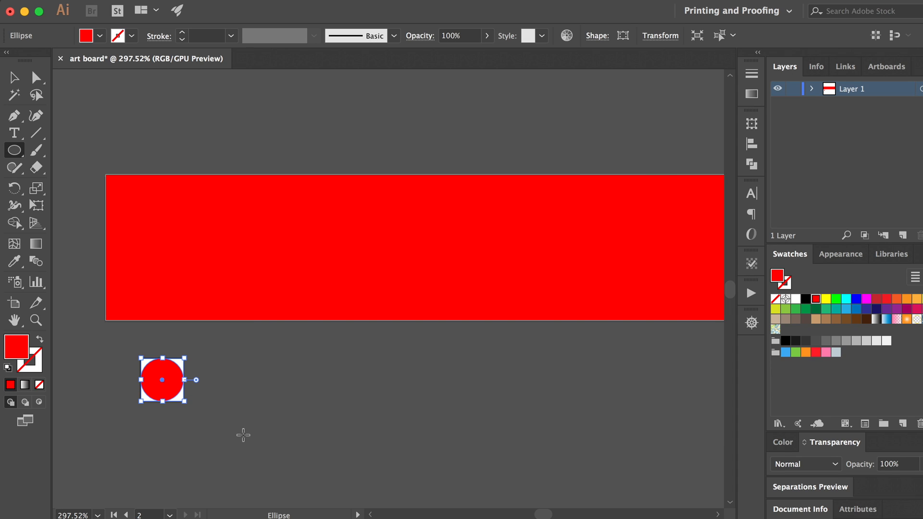
mouse_move(304, 273)
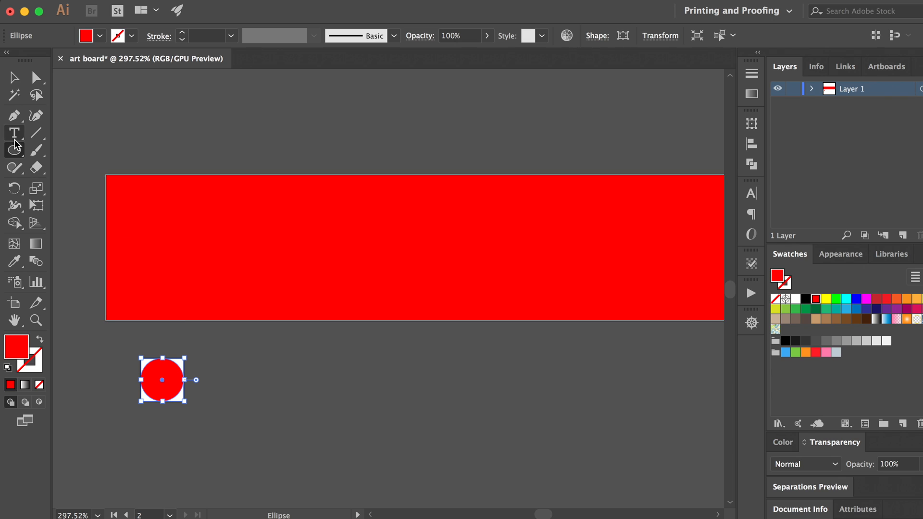
click(14, 77)
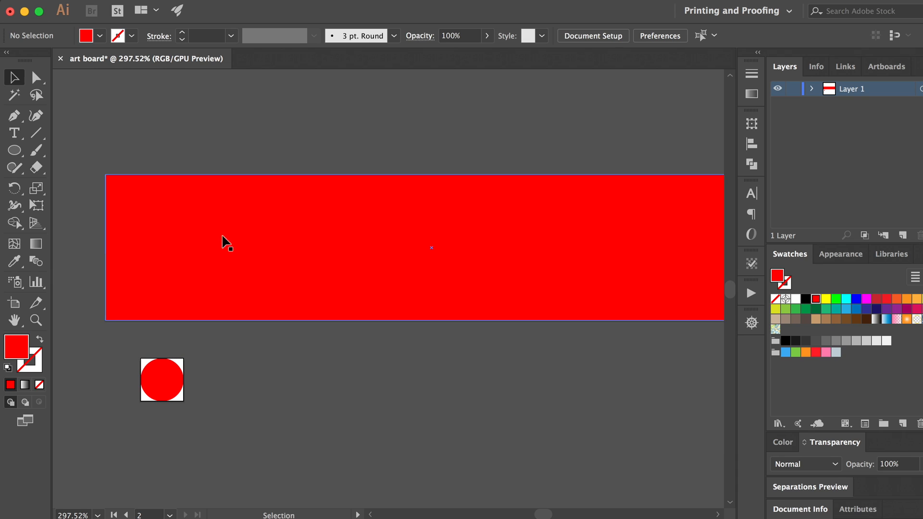
mouse_move(174, 144)
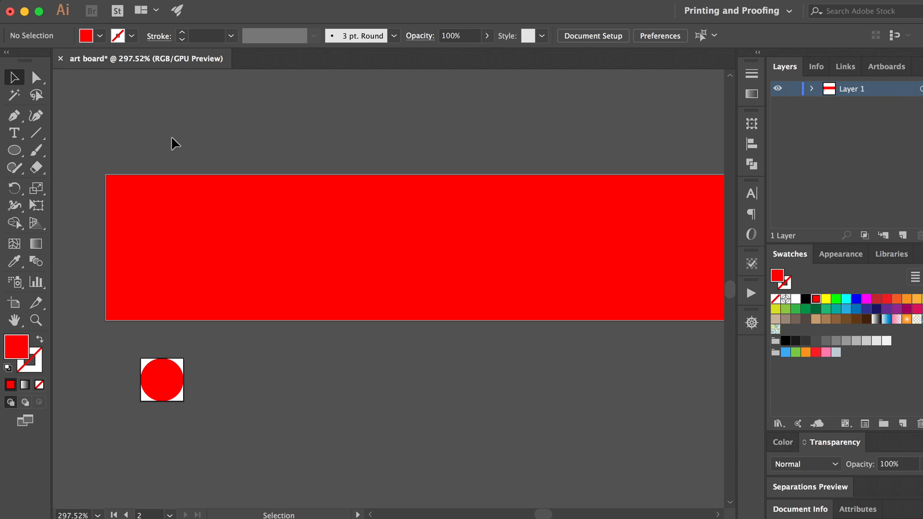
mouse_move(96, 5)
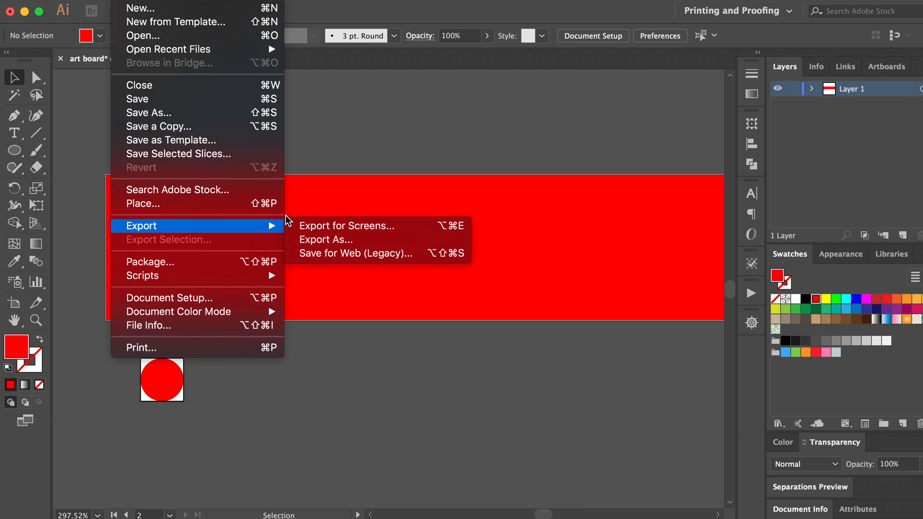
mouse_move(331, 227)
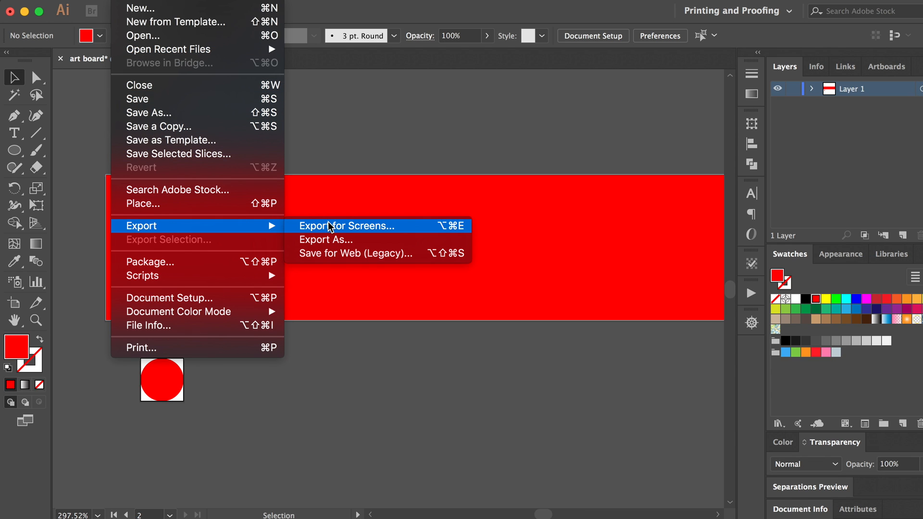
- Open the Export for Screens dialog from File > Export
click(349, 225)
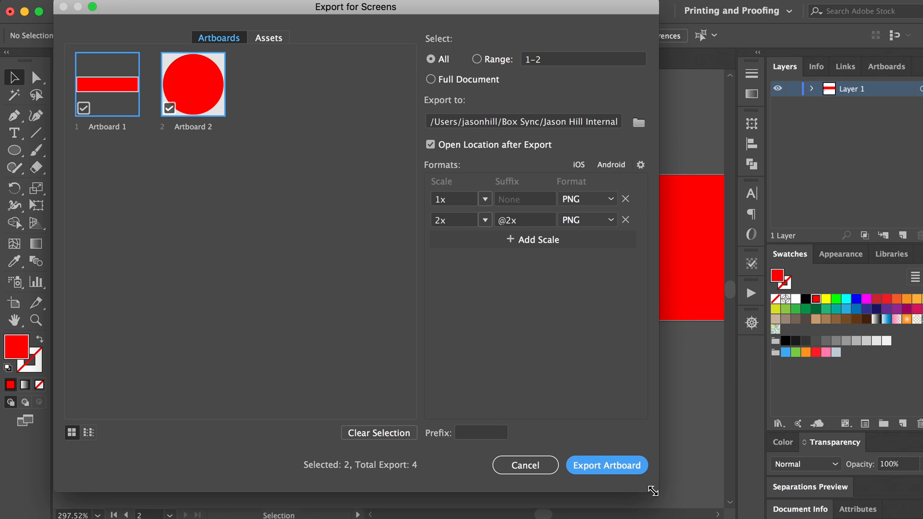
mouse_move(499, 153)
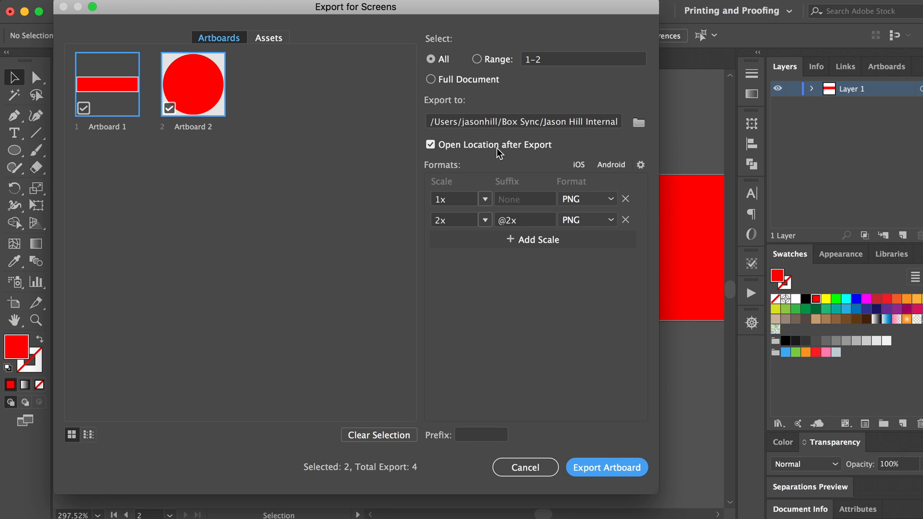
mouse_move(507, 132)
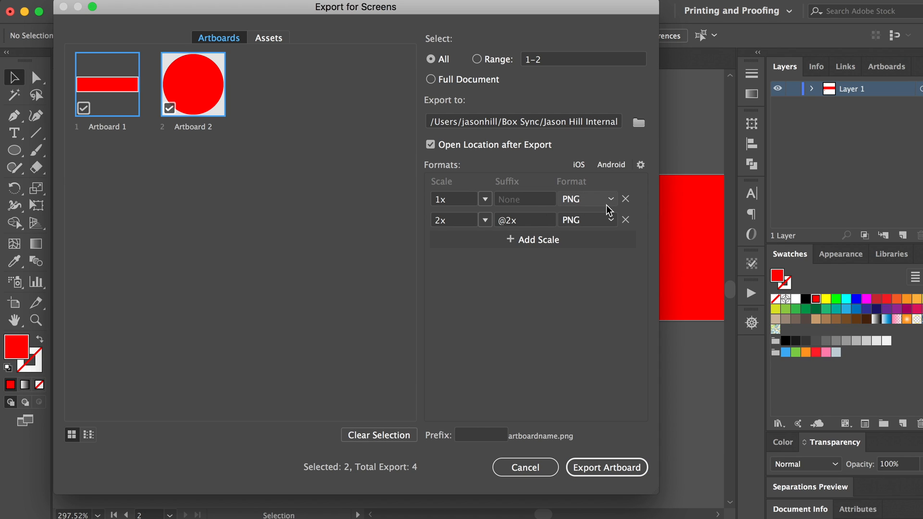
mouse_move(611, 219)
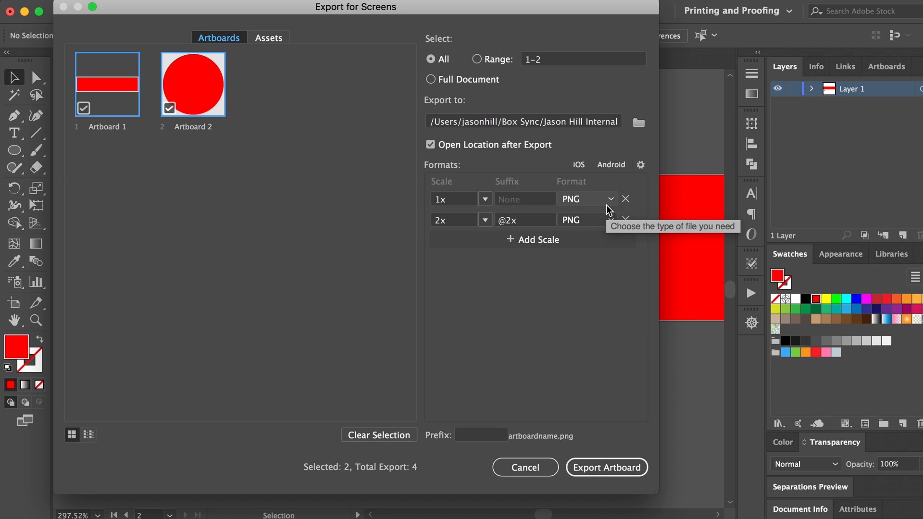
mouse_move(547, 207)
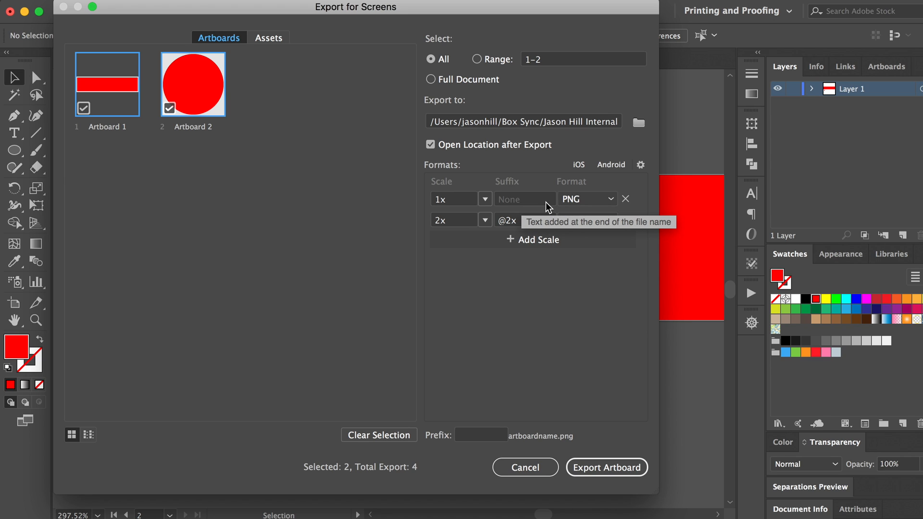
mouse_move(591, 126)
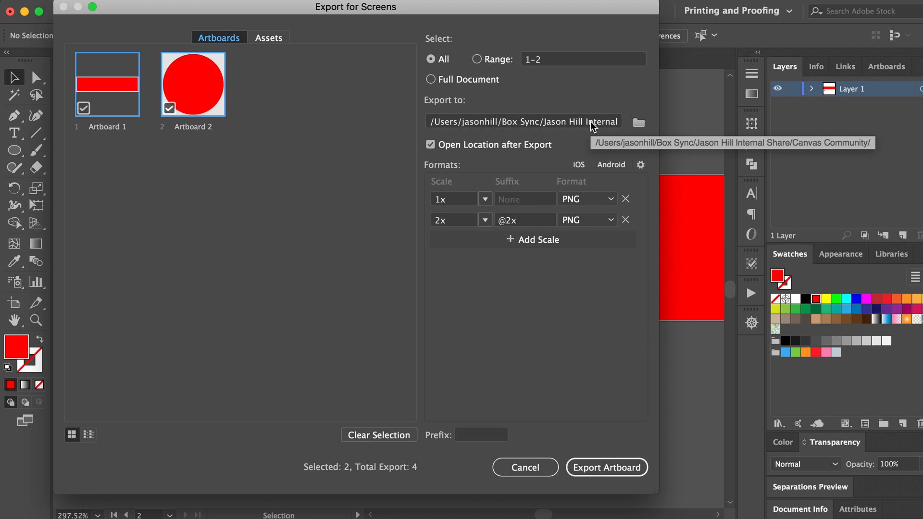
mouse_move(173, 143)
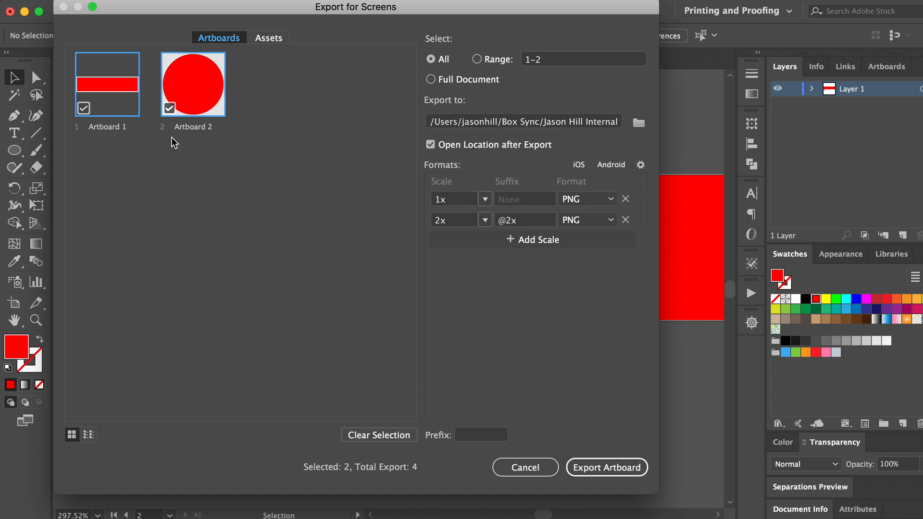
mouse_move(81, 119)
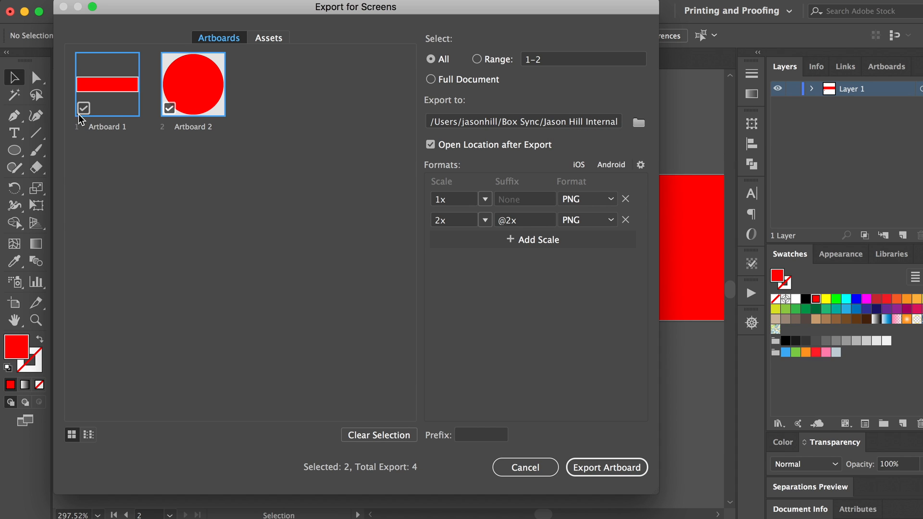
- Restrict the export to Artboard 2 only and open the destination folder picker
click(84, 108)
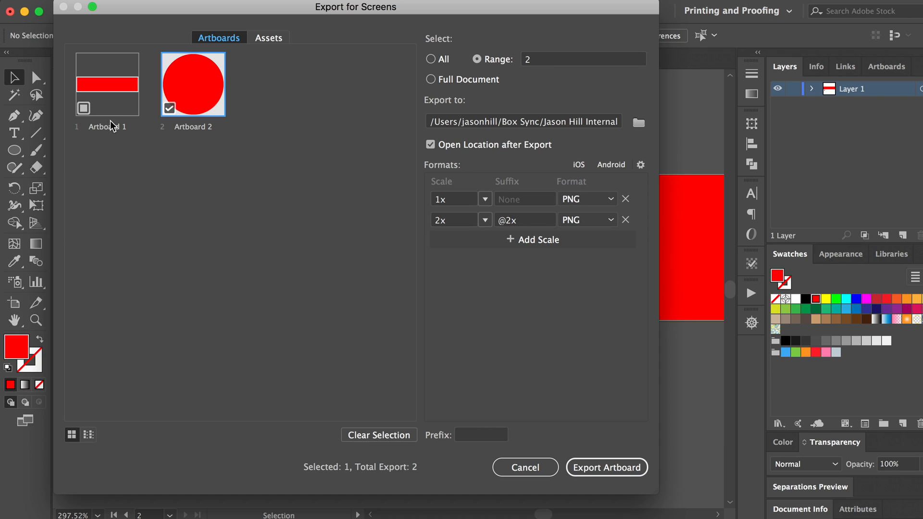
mouse_move(213, 119)
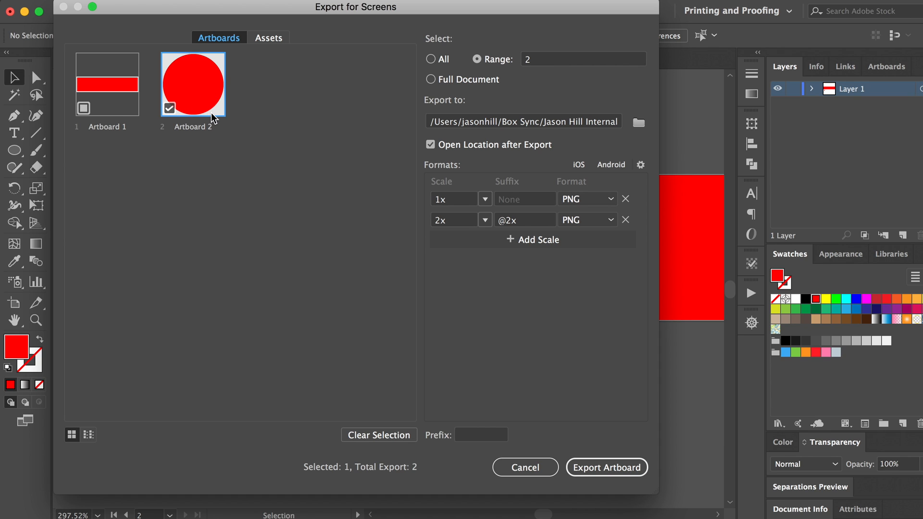
mouse_move(470, 61)
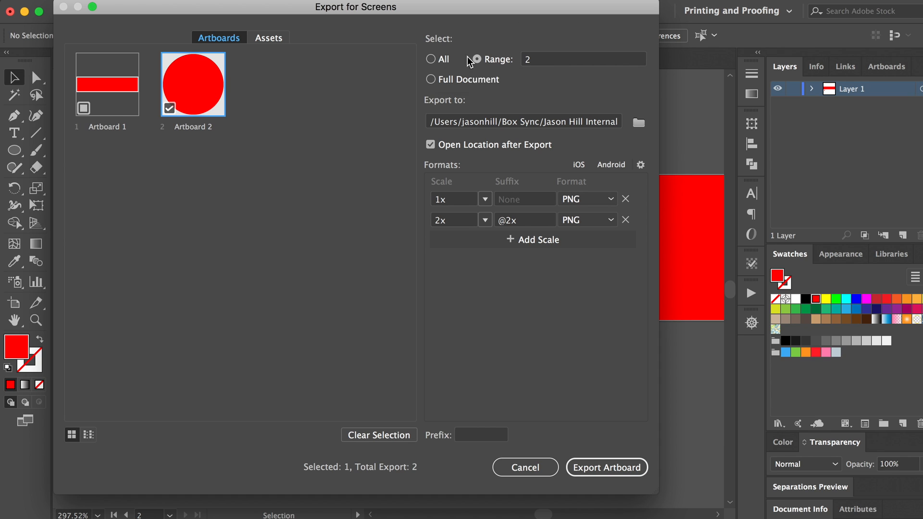
mouse_move(432, 59)
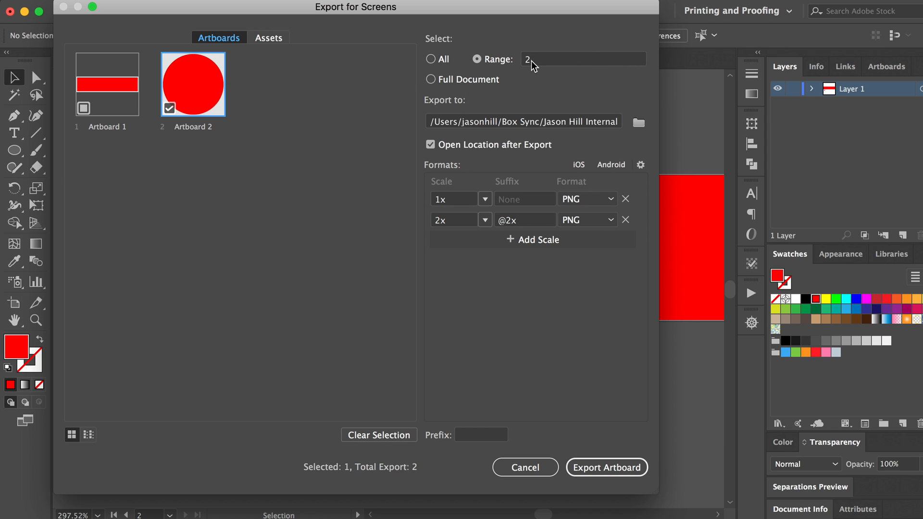
mouse_move(487, 75)
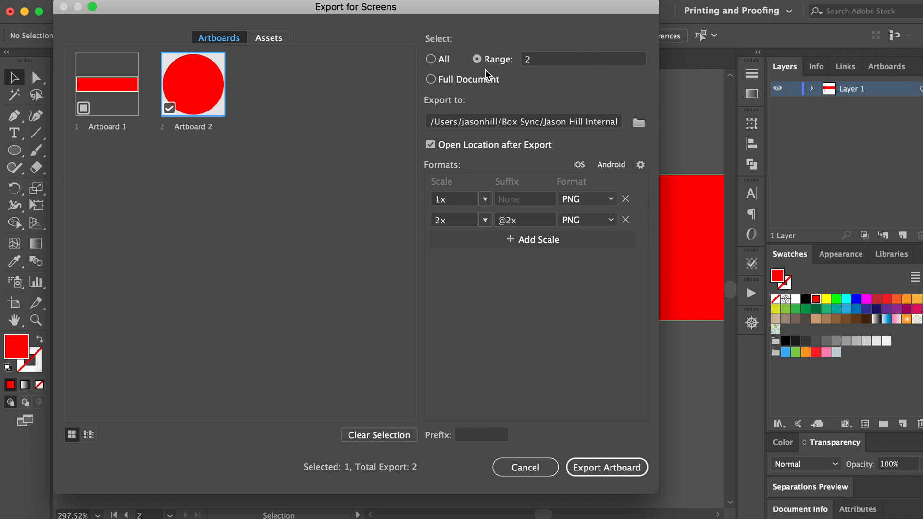
mouse_move(483, 73)
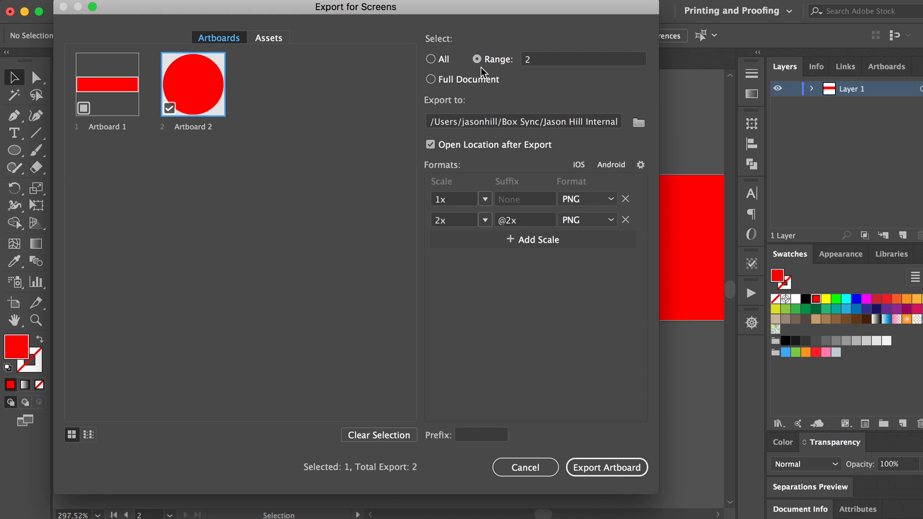
mouse_move(639, 122)
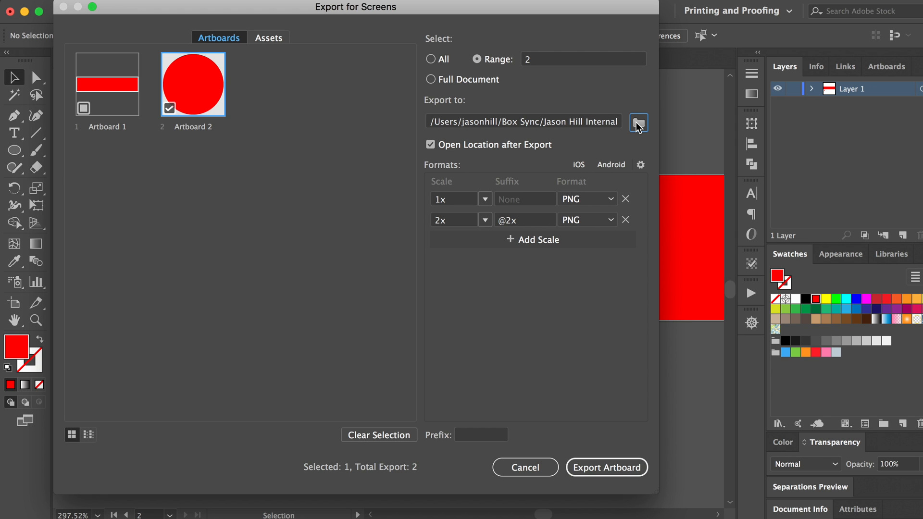
click(638, 123)
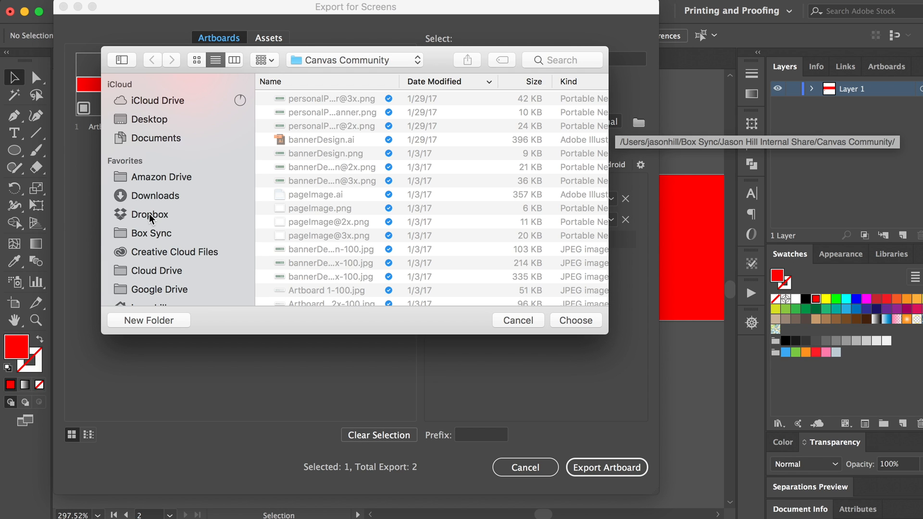
mouse_move(157, 241)
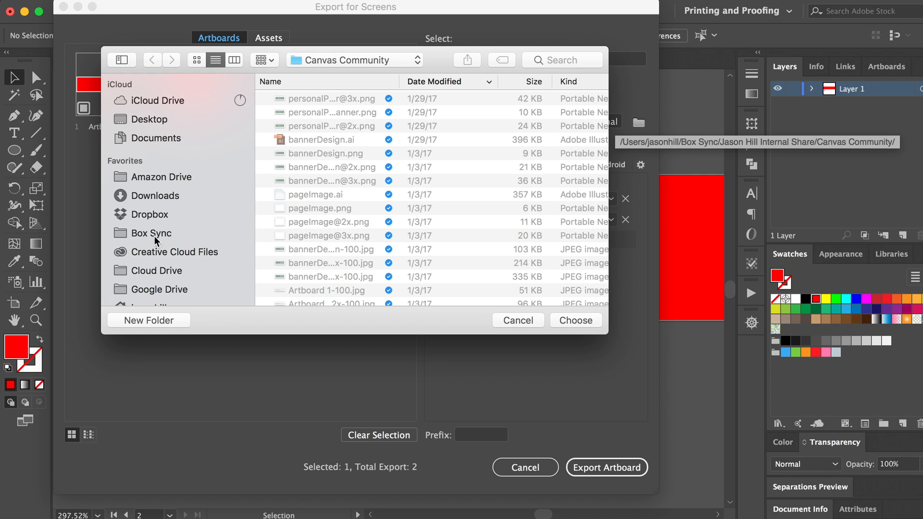
- Set the Desktop folder as the export destination
click(149, 119)
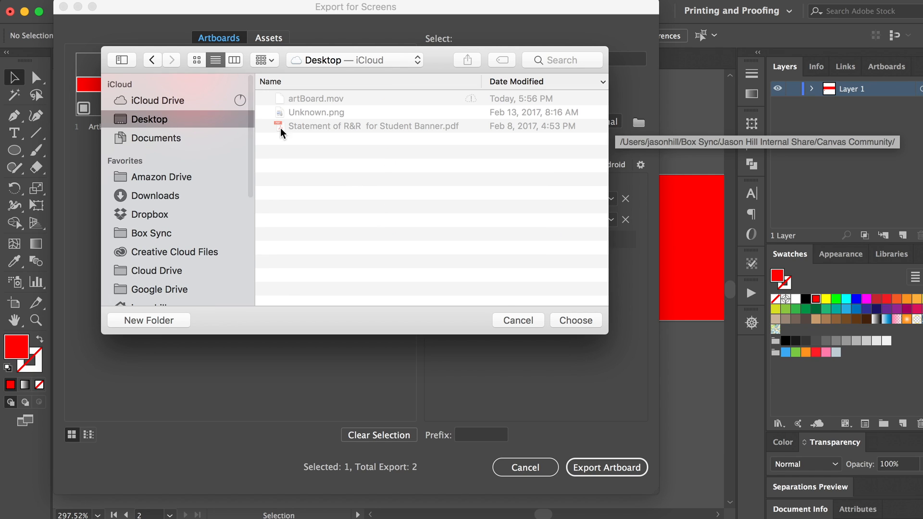
mouse_move(525, 309)
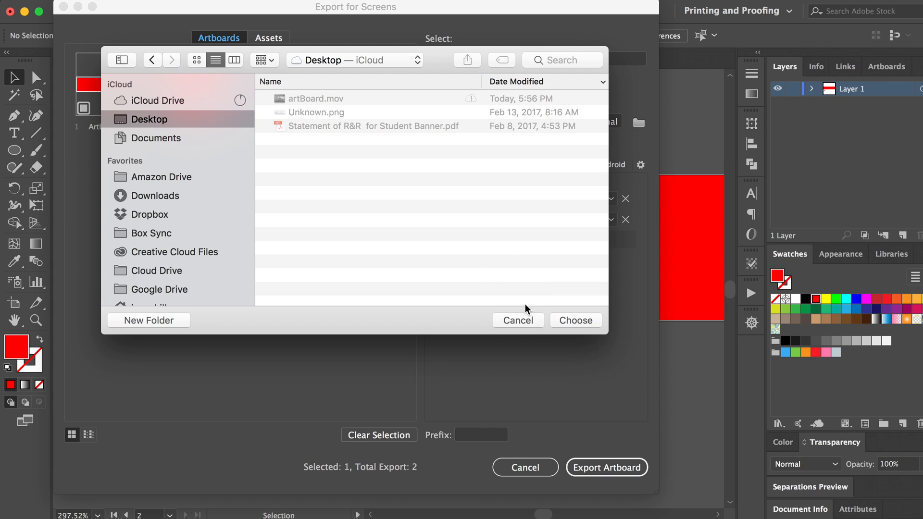
click(575, 320)
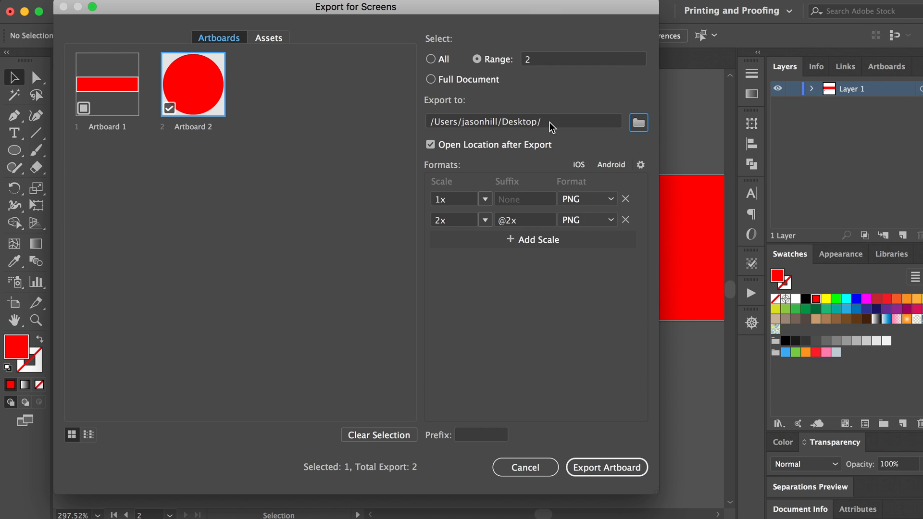
mouse_move(527, 128)
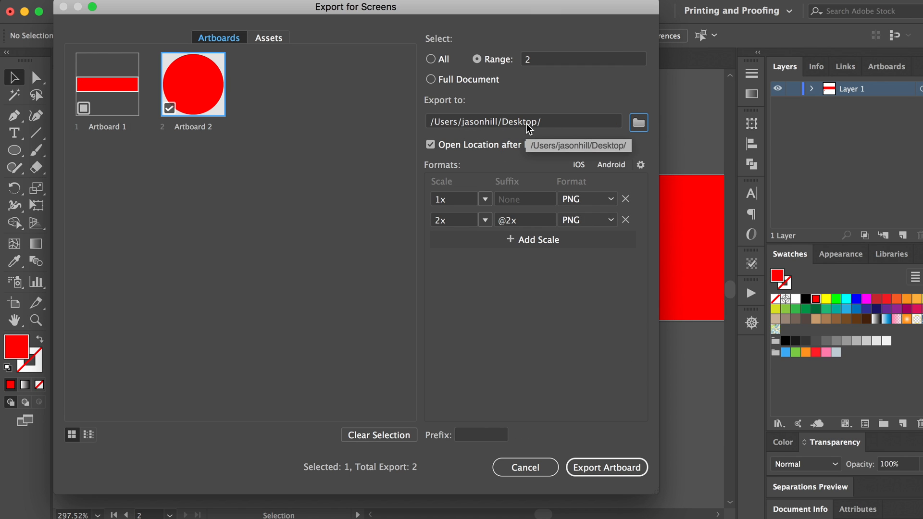
mouse_move(513, 260)
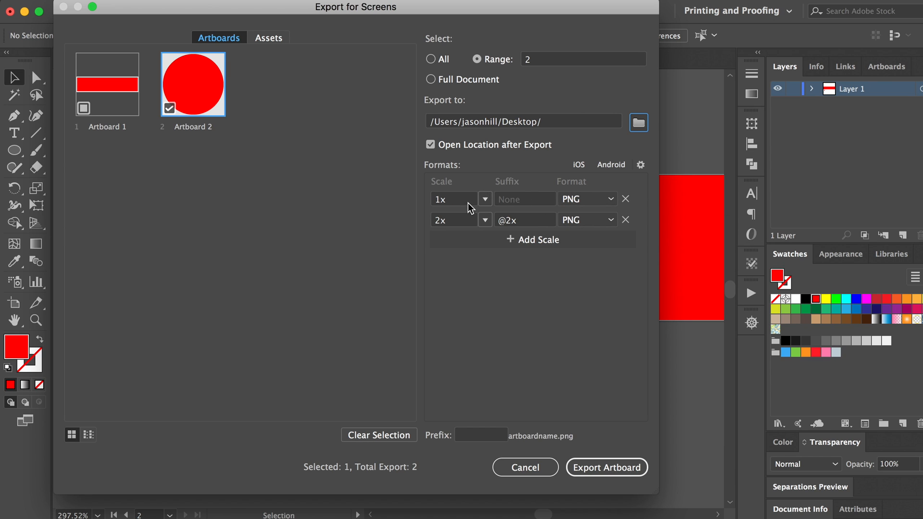
mouse_move(430, 199)
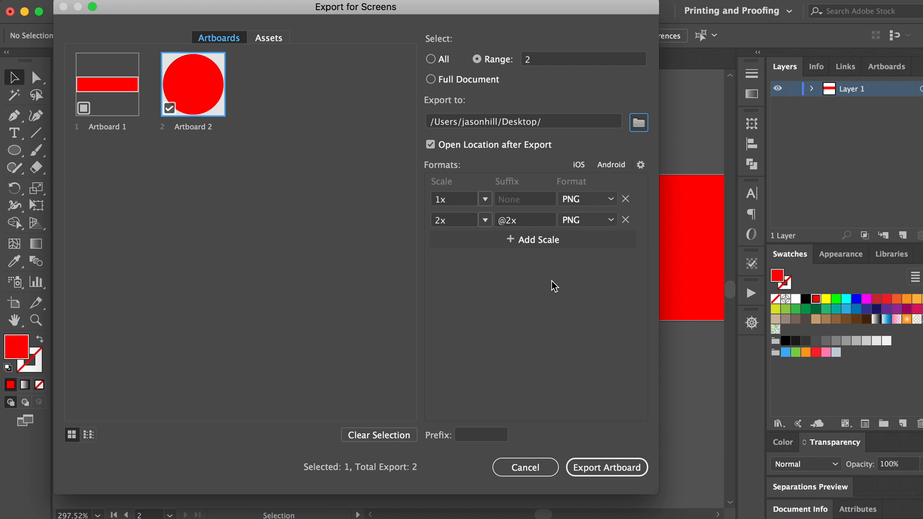
- Export Artboard 2 as 1x and 2x PNGs with the file prefix 'circle'
click(481, 434)
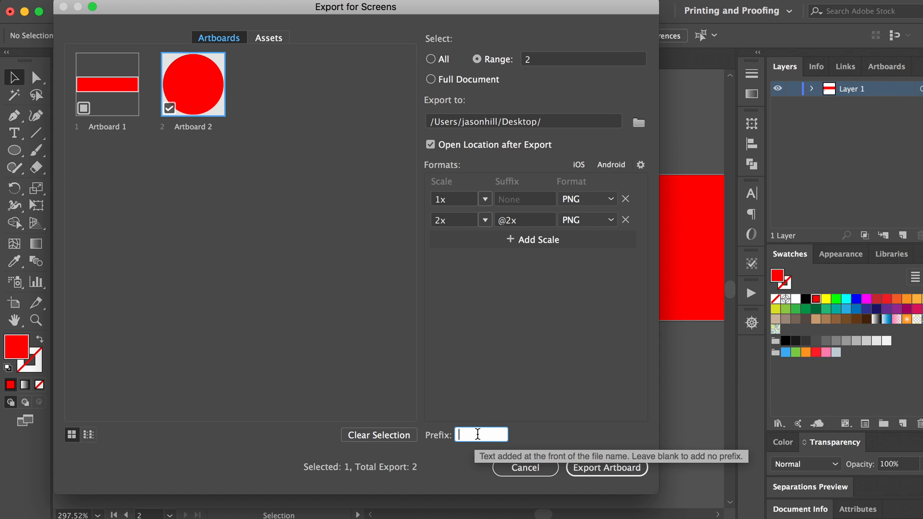
text(circle)
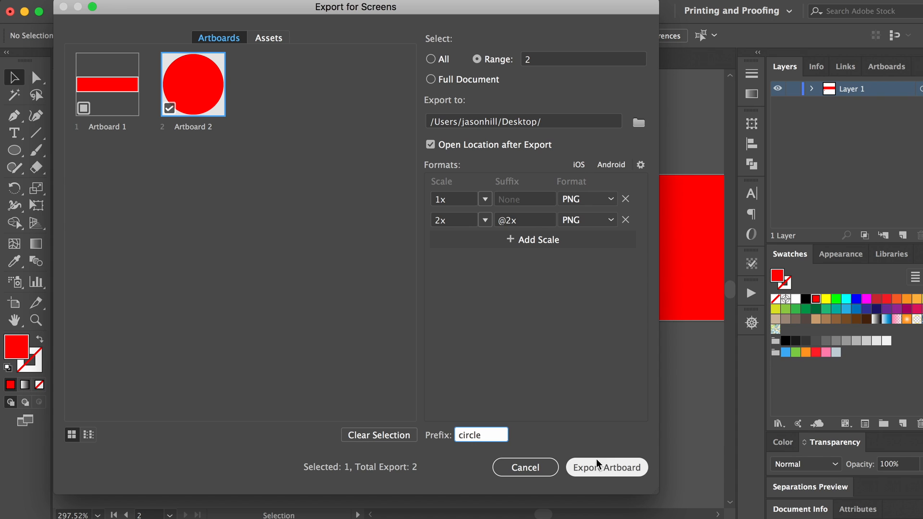
click(606, 467)
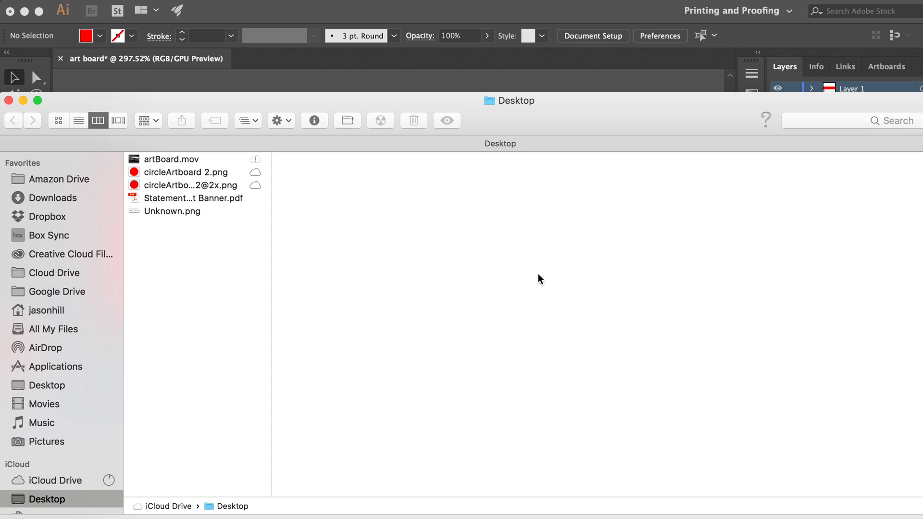
mouse_move(209, 172)
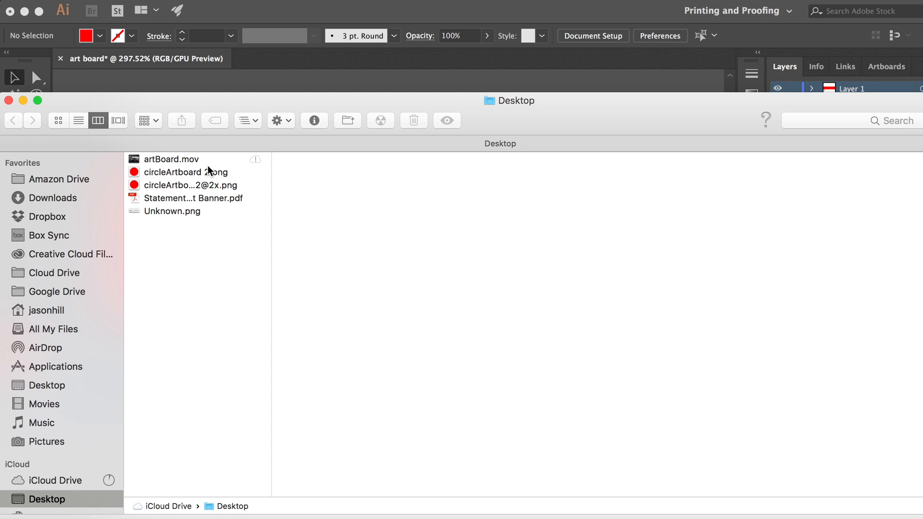
mouse_move(701, 115)
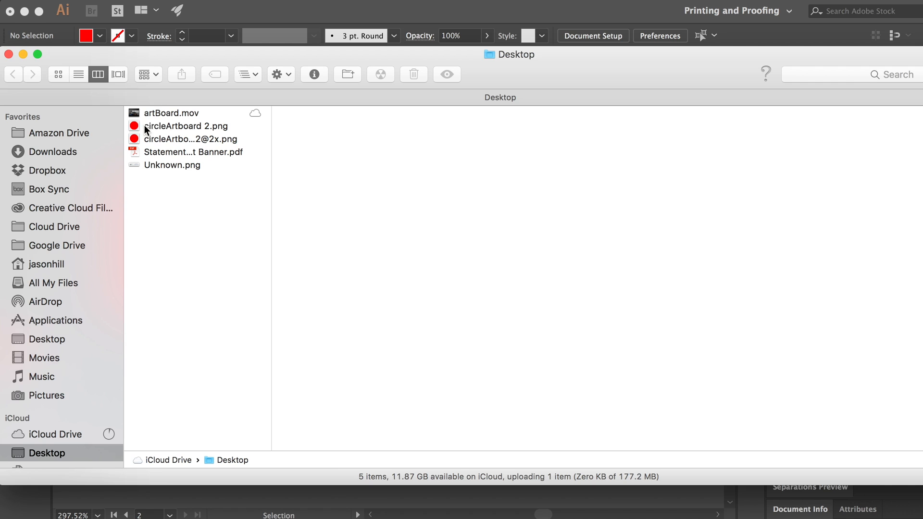
click(186, 126)
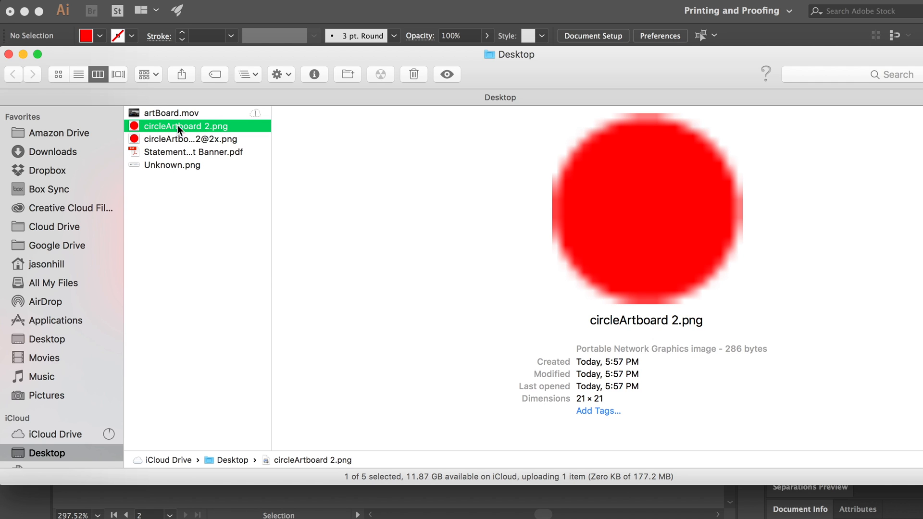
mouse_move(172, 134)
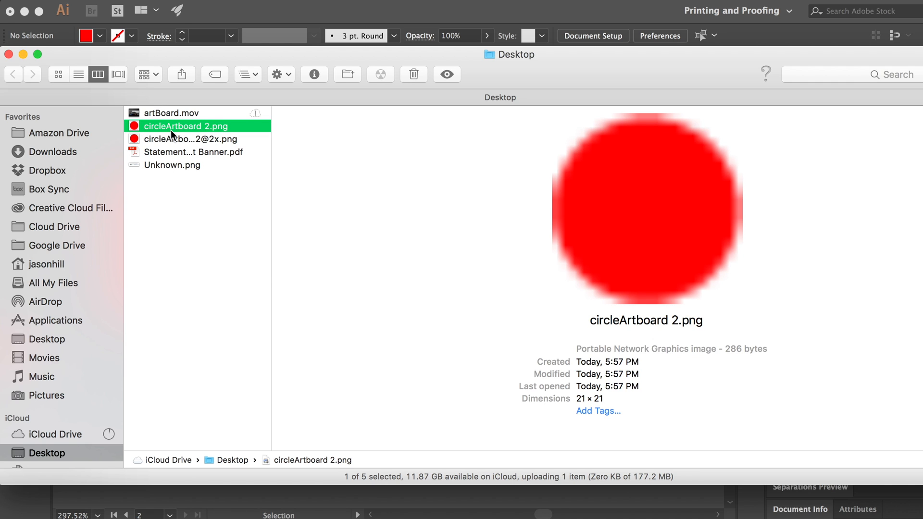
click(190, 139)
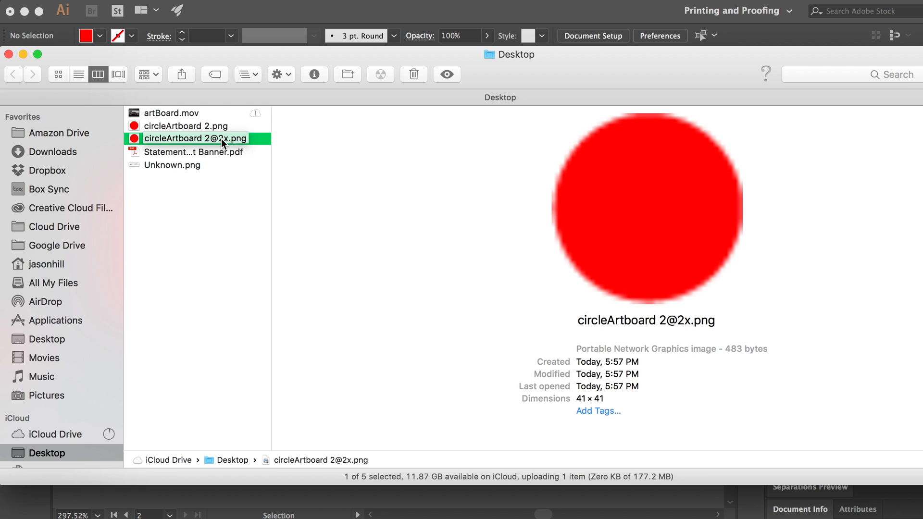
click(188, 125)
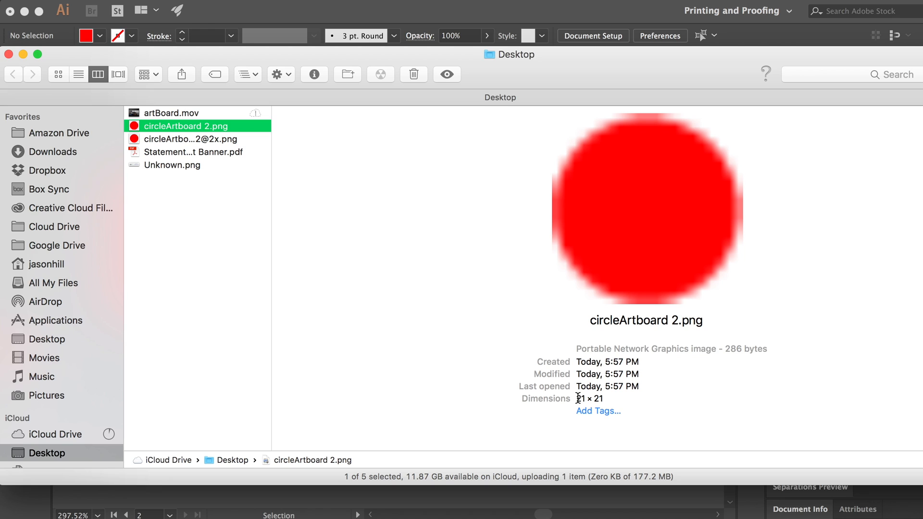
double_click(590, 398)
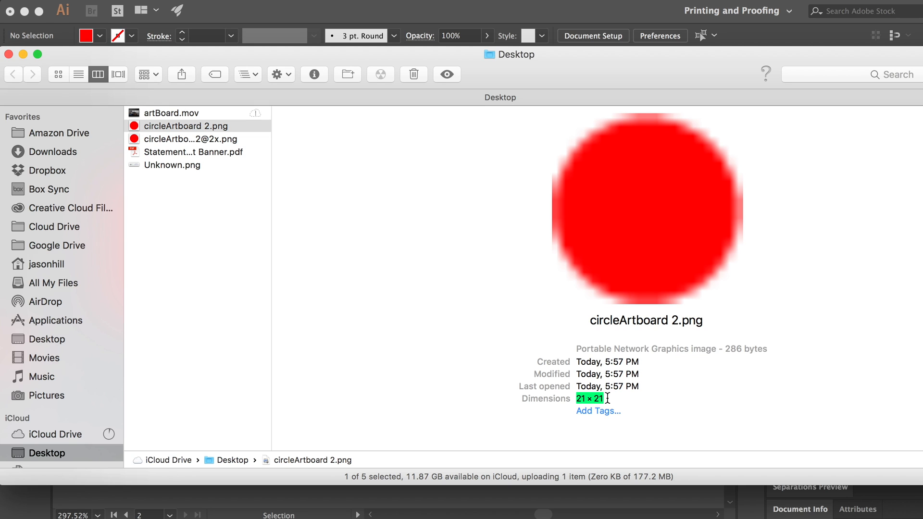
click(191, 139)
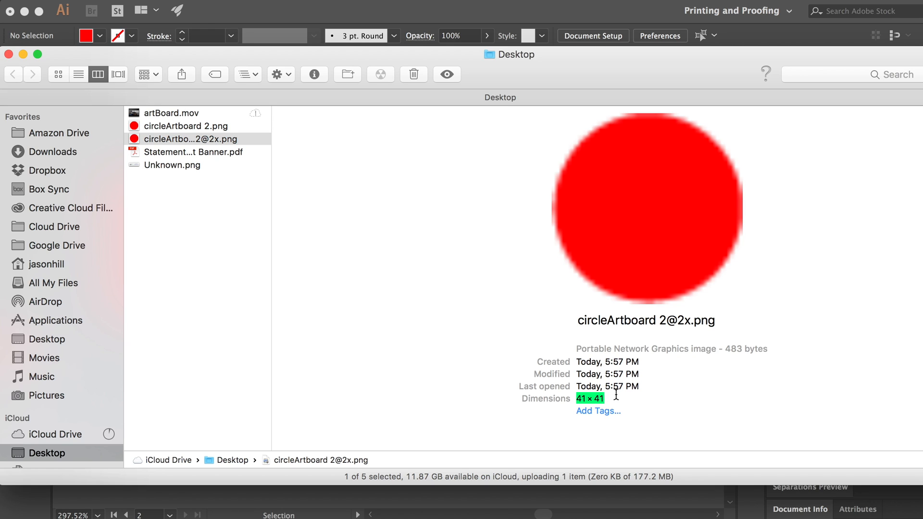
mouse_move(498, 214)
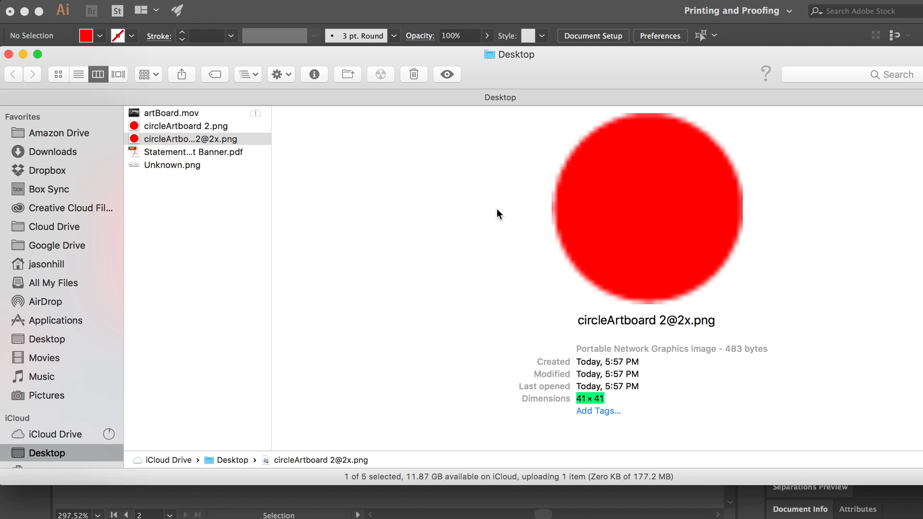
mouse_move(443, 13)
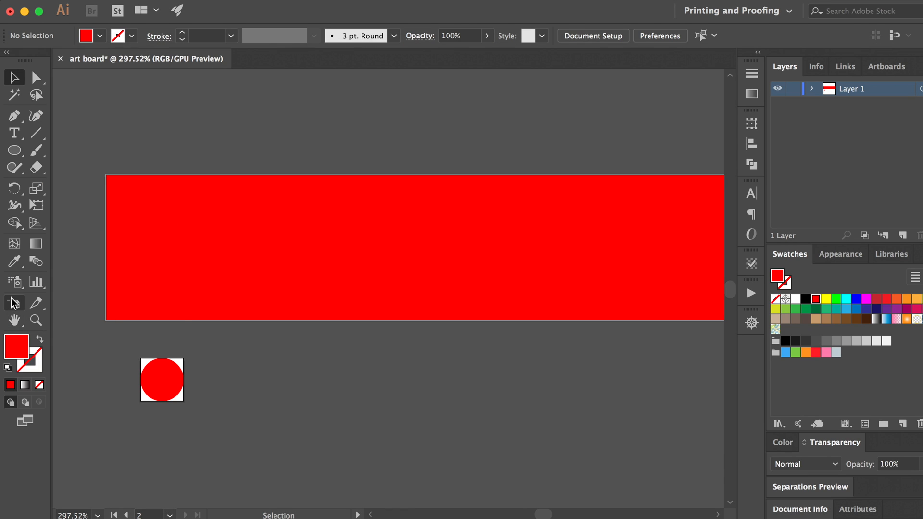
- With the Artboard tool, move Artboard 2 from X 16.36 px to X 15 px, Y 85 px
click(14, 303)
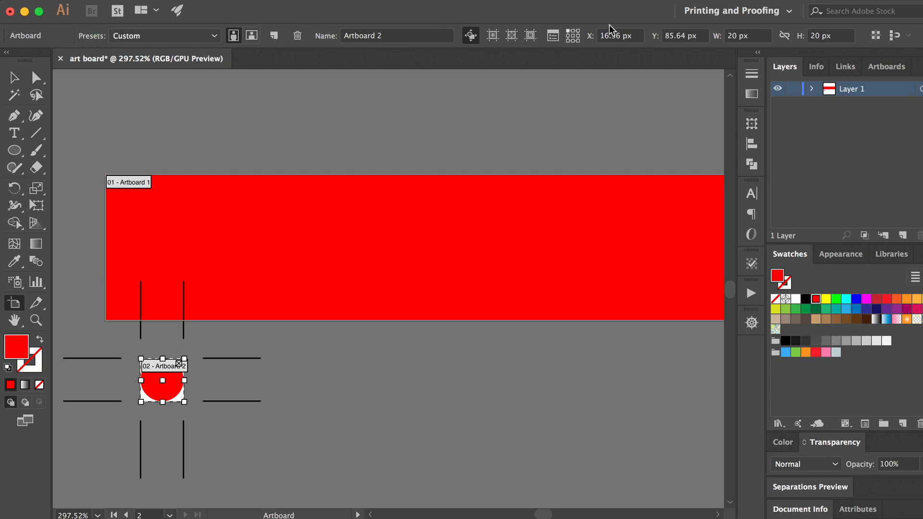
mouse_move(612, 35)
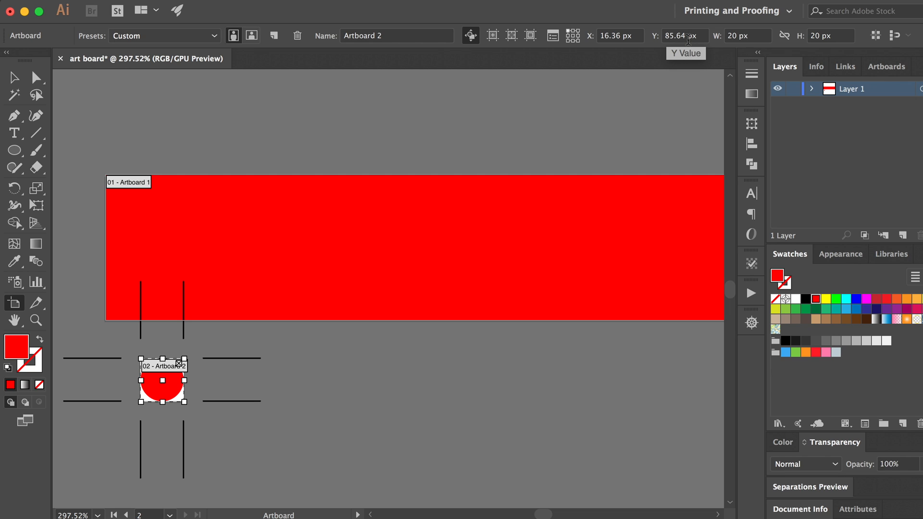
mouse_move(598, 37)
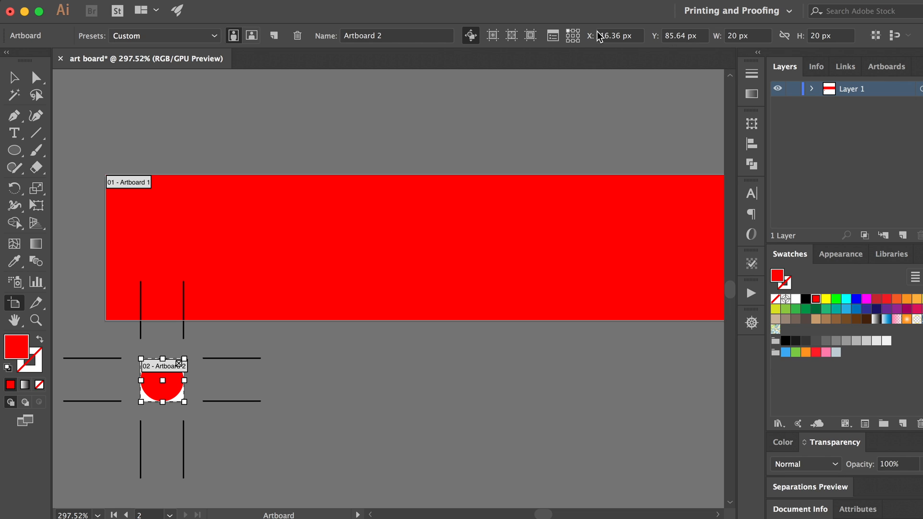
mouse_move(591, 34)
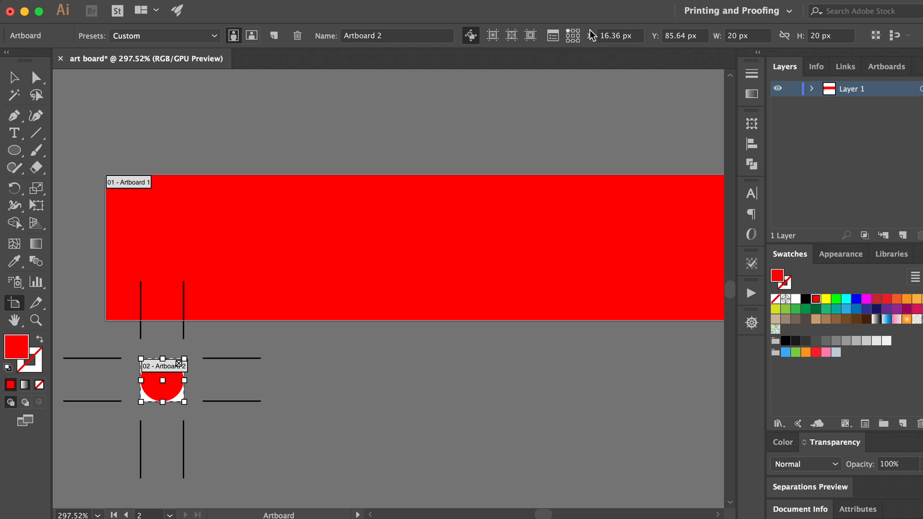
mouse_move(615, 35)
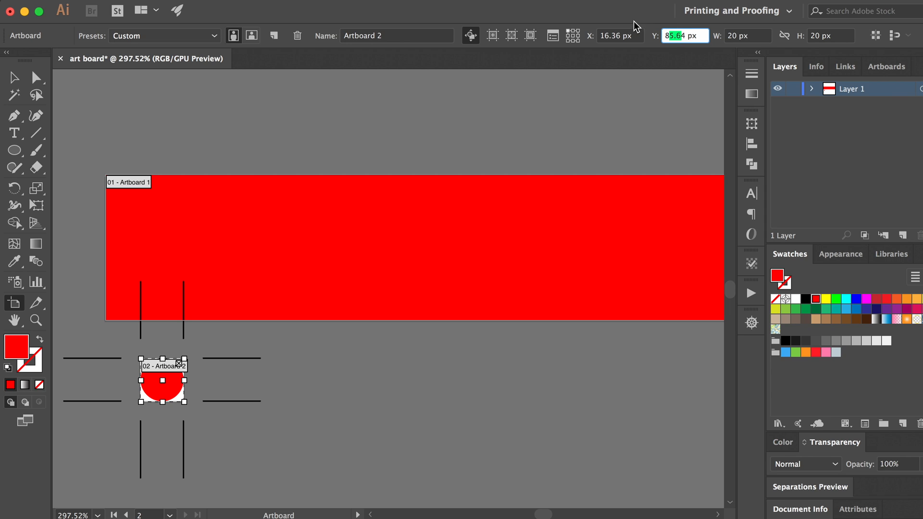
click(619, 35)
text(15)
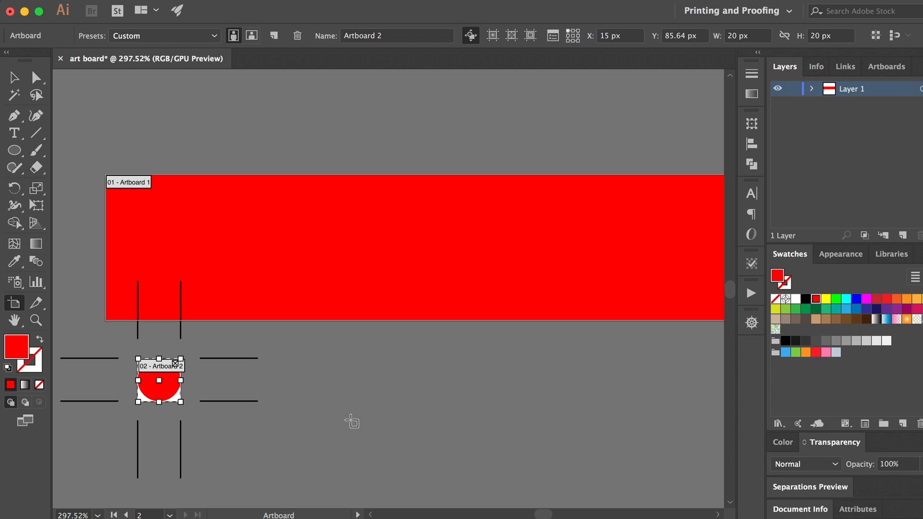
mouse_move(648, 10)
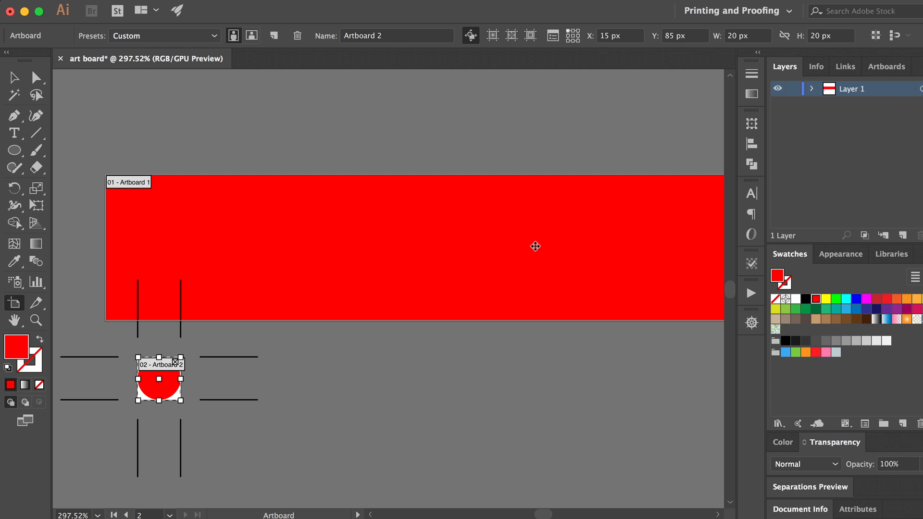
- Rename Artboard 2 to 'circle' and return to the Selection tool
click(396, 35)
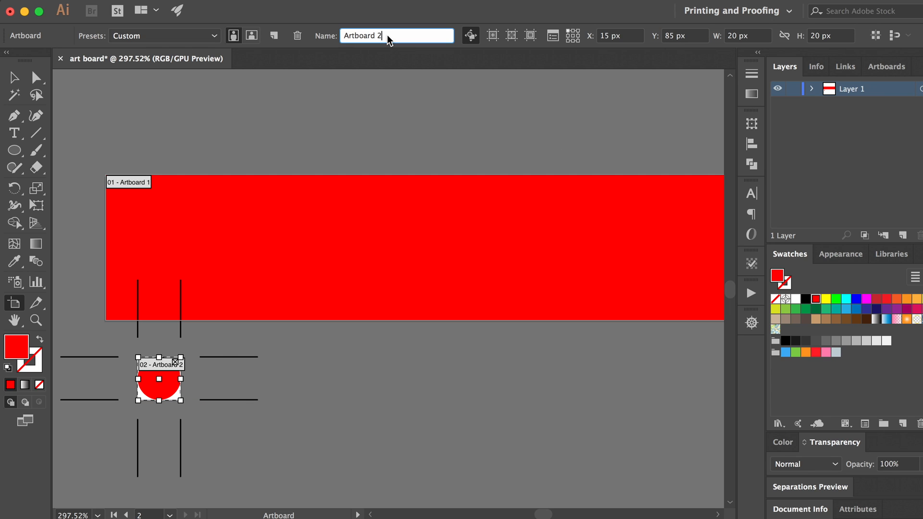
triple_click(396, 35)
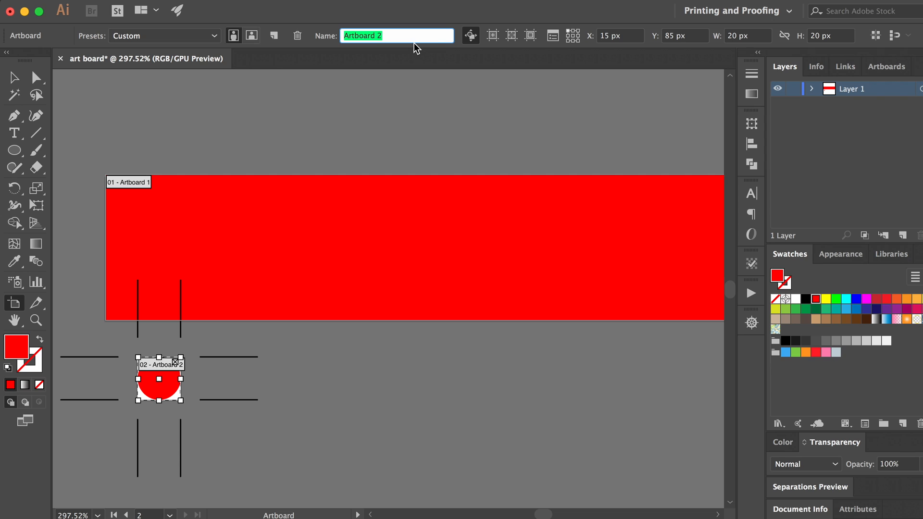
text(c)
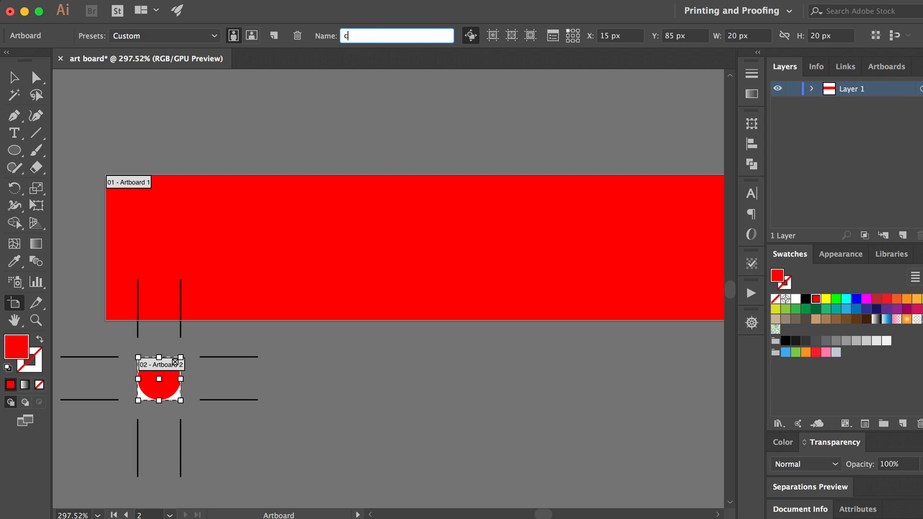
text(ircle)
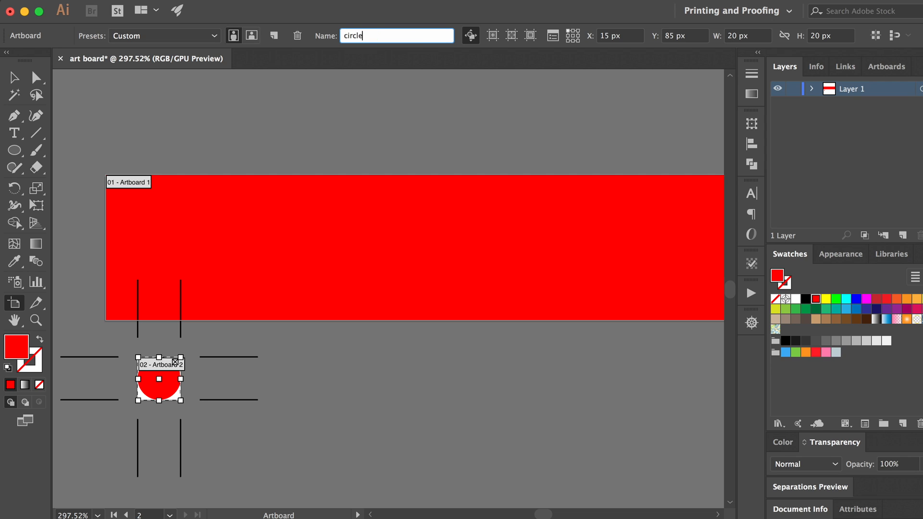
click(13, 77)
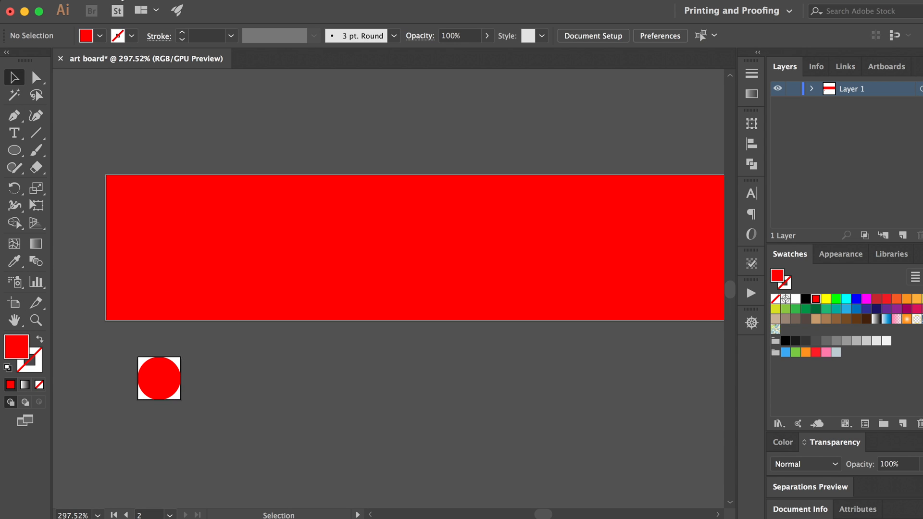
- Export only the circle artboard for screens at 1x and 2x with no file-name prefix
click(79, 10)
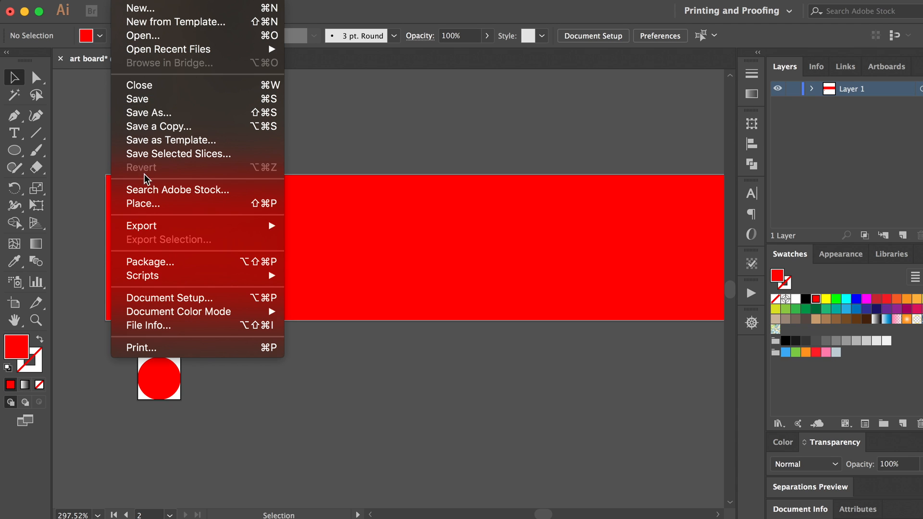
mouse_move(141, 226)
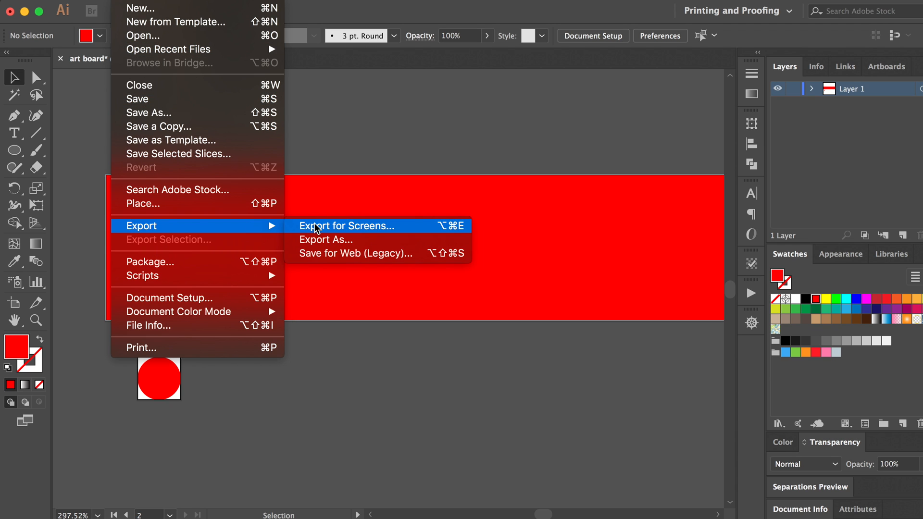
click(347, 226)
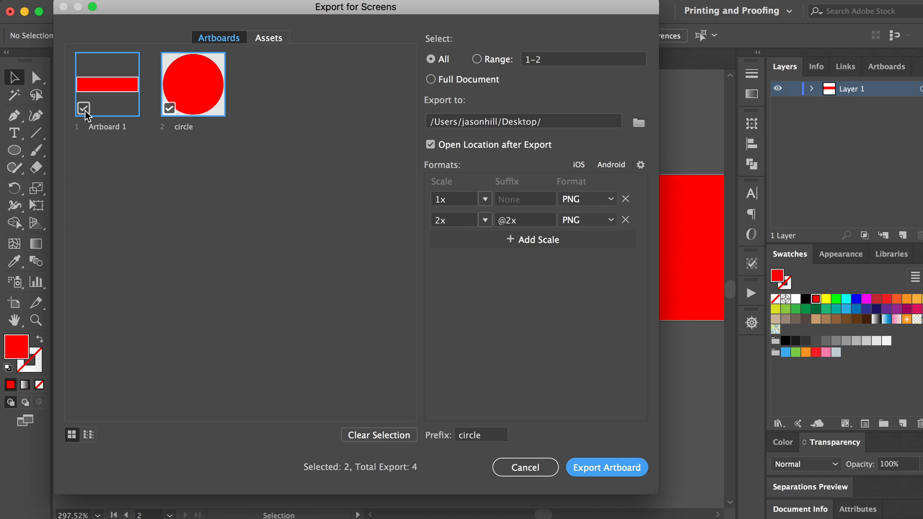
click(84, 108)
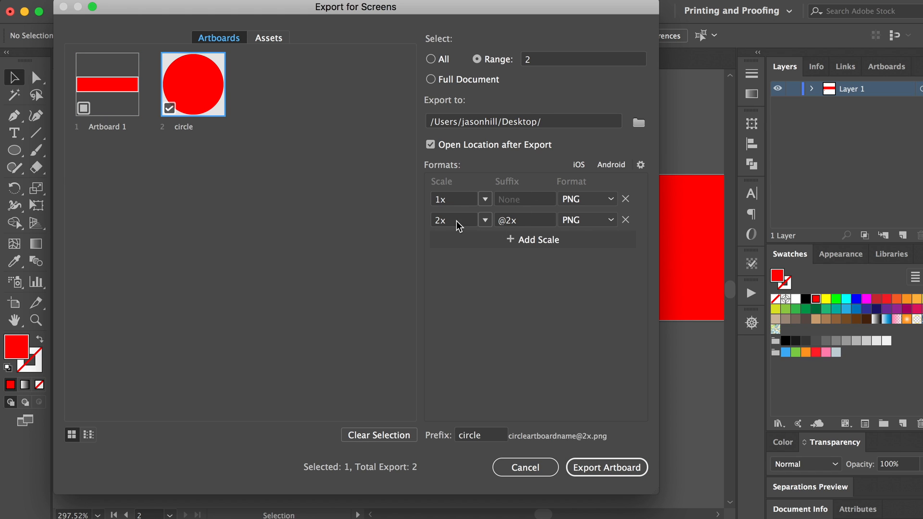
mouse_move(477, 474)
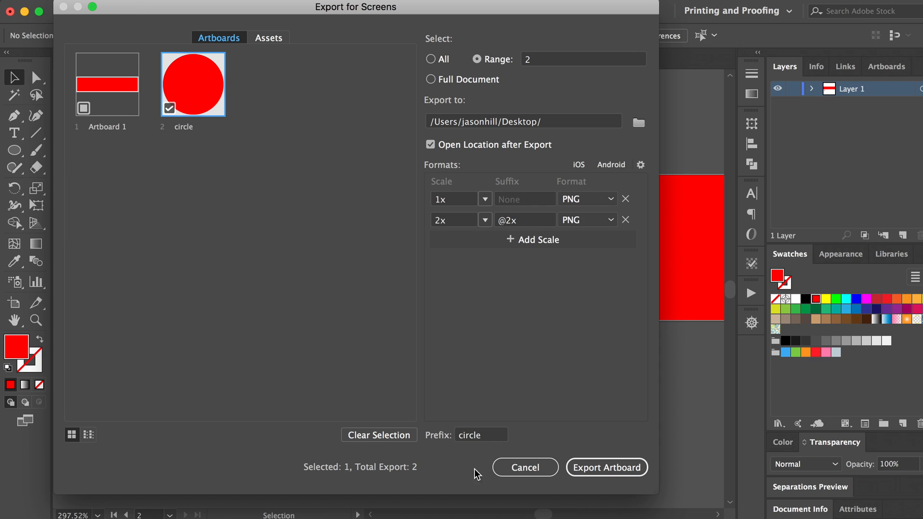
triple_click(481, 435)
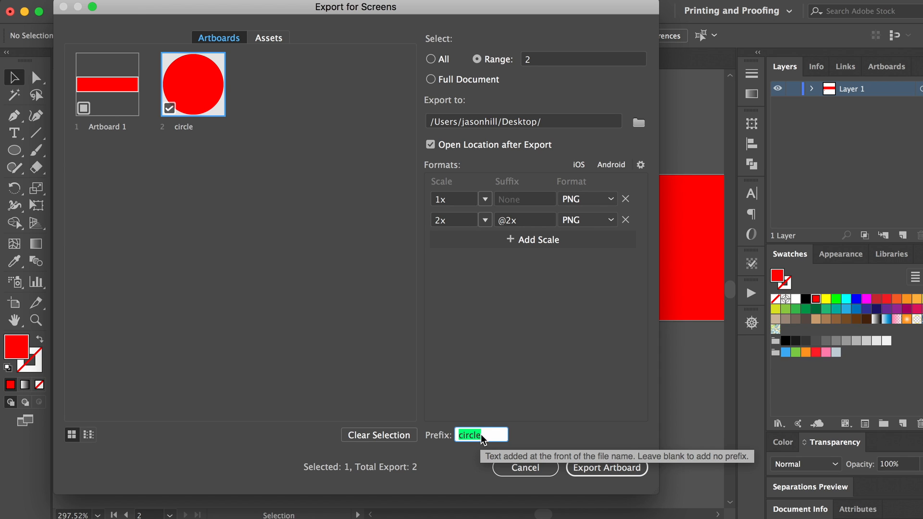
key(delete)
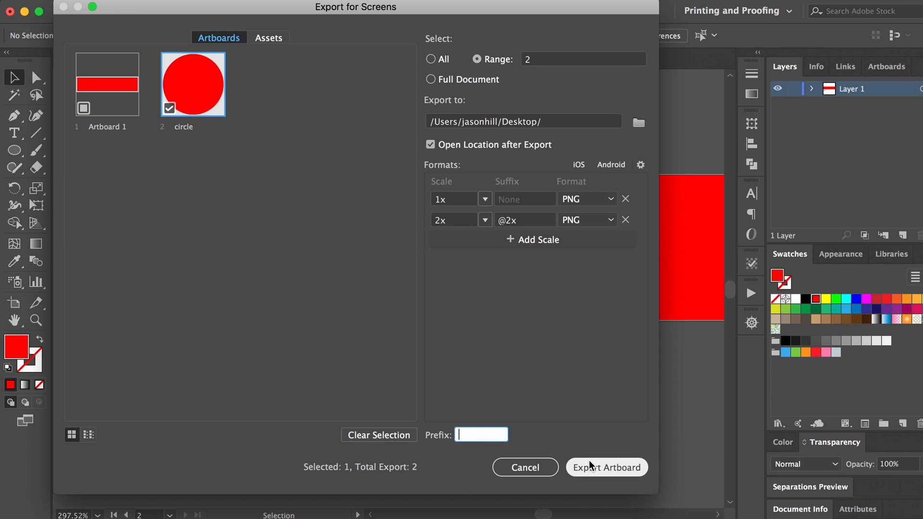
click(606, 467)
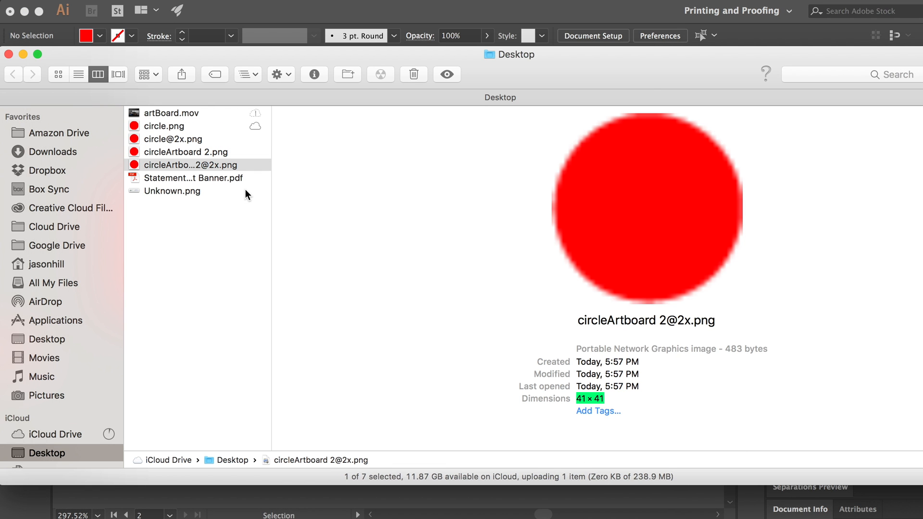
mouse_move(184, 157)
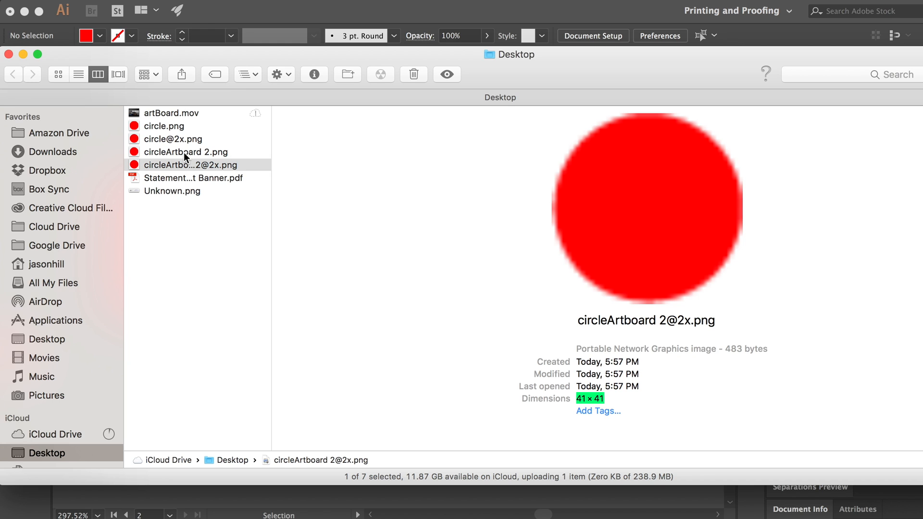
click(185, 152)
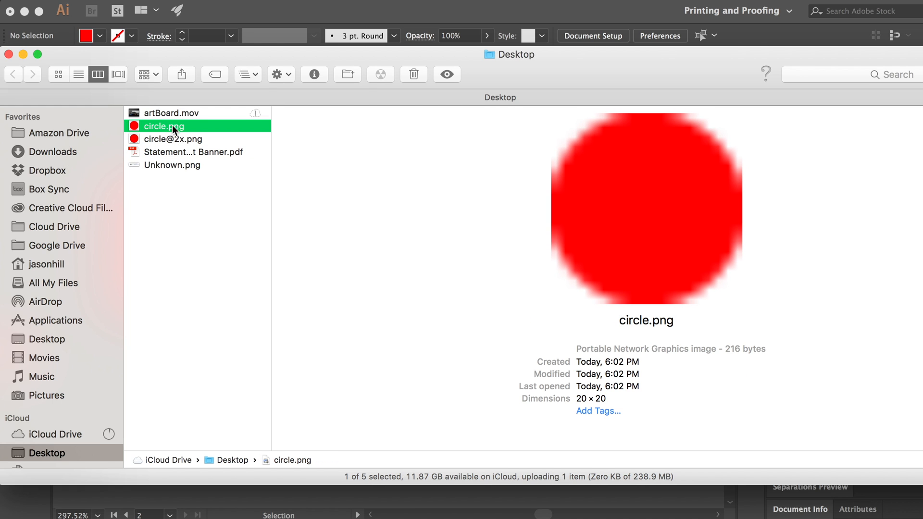
double_click(591, 399)
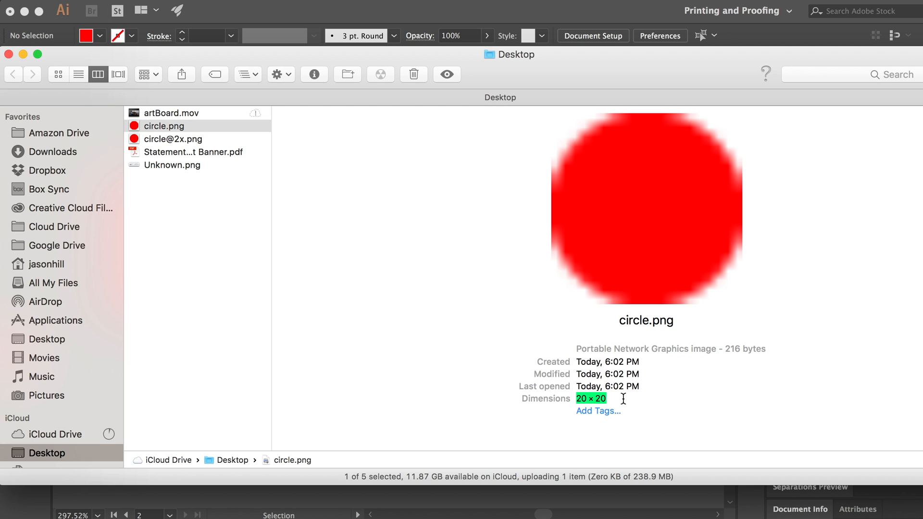
click(173, 139)
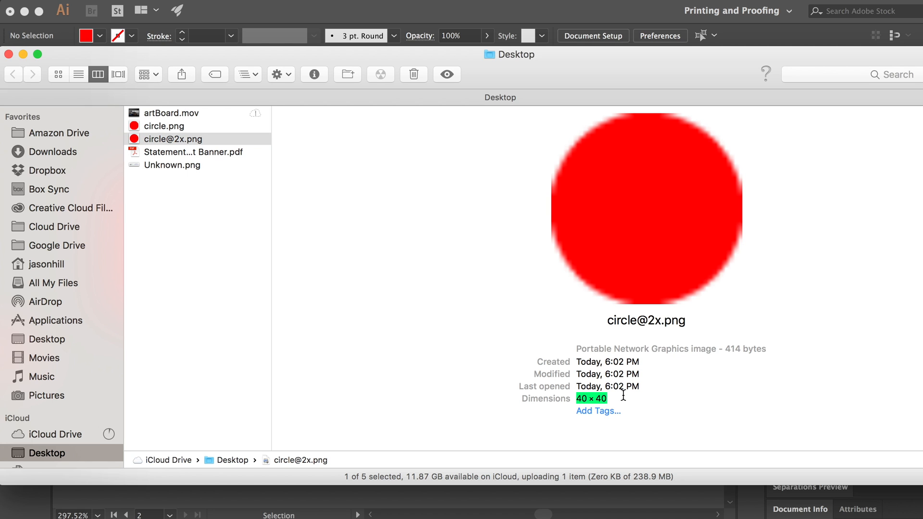
mouse_move(558, 407)
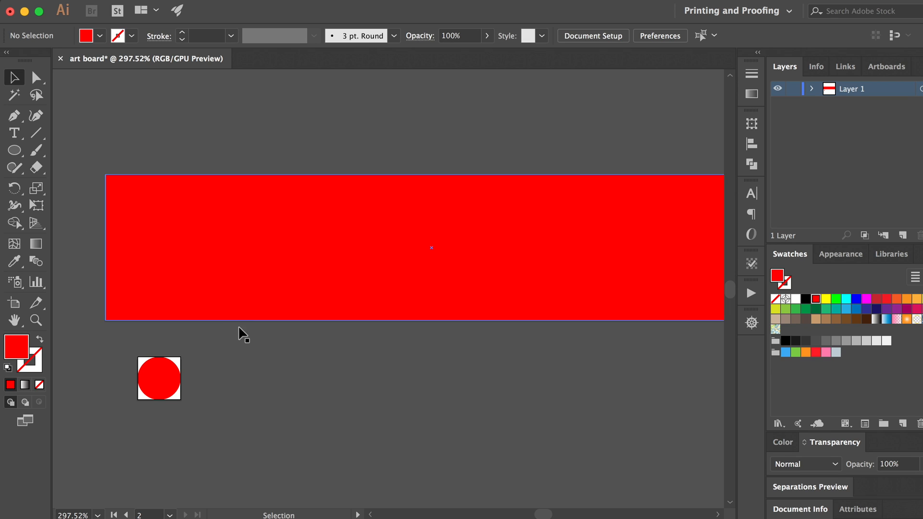
mouse_move(138, 240)
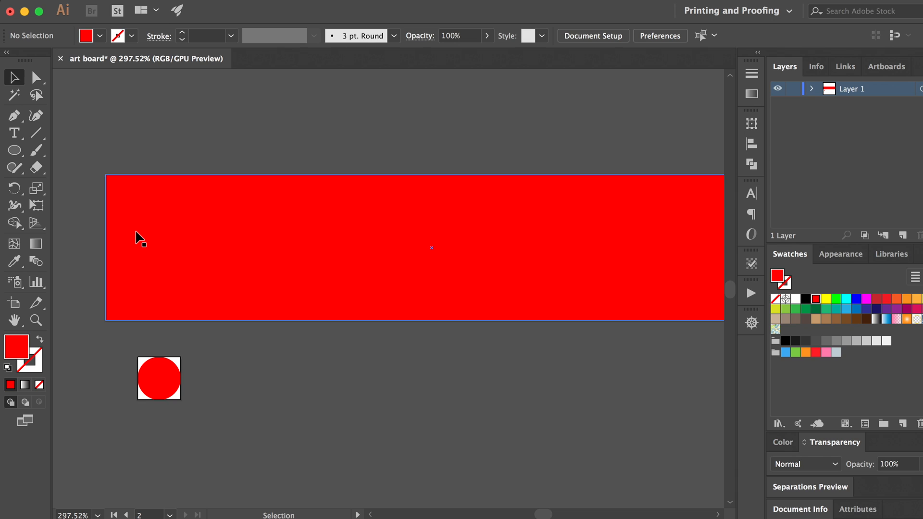
- Re-enter artboard editing to review the circle artboard at X 15, Y 85, 20 × 20 px
click(14, 303)
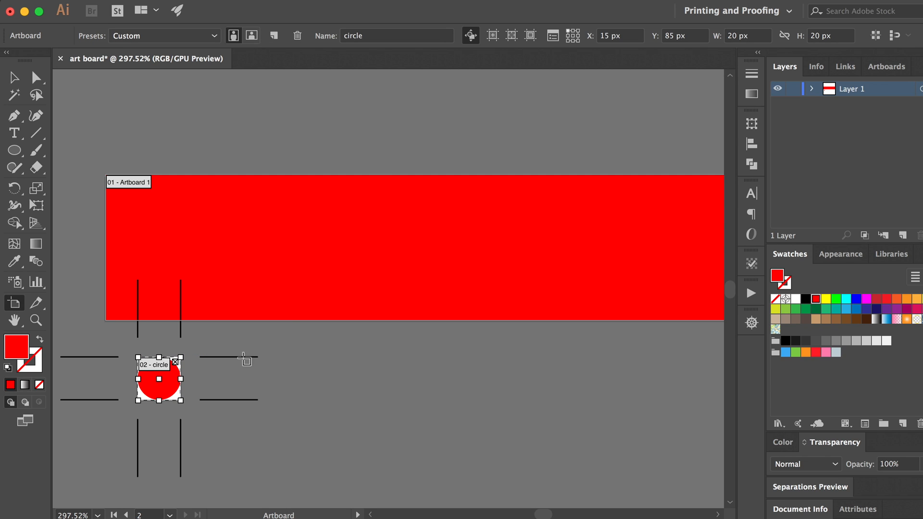
mouse_move(399, 197)
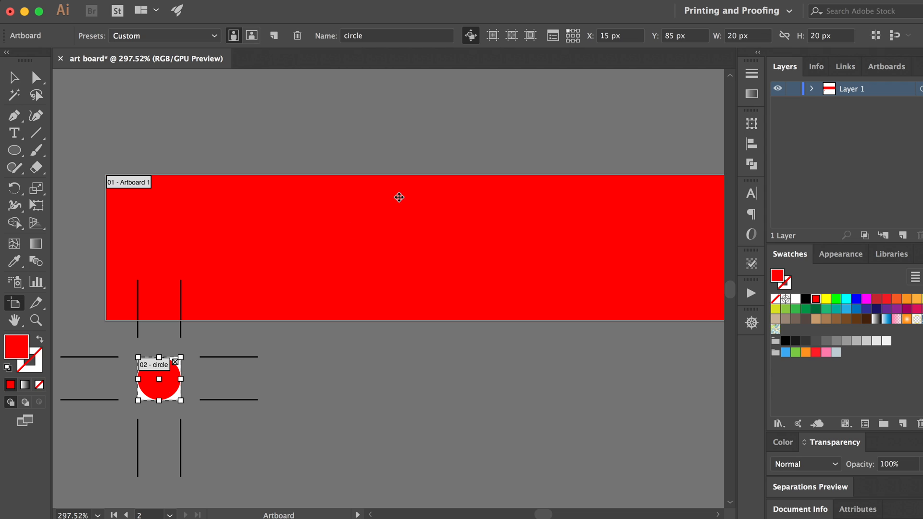
mouse_move(581, 63)
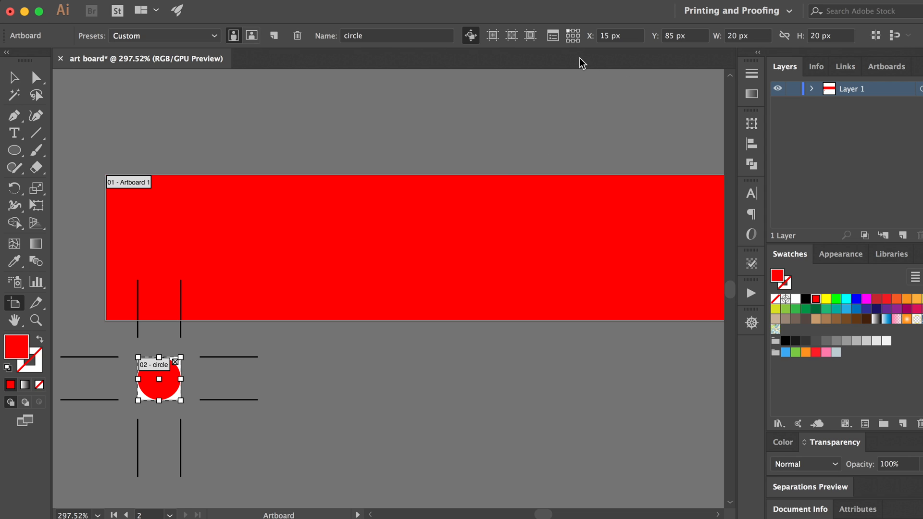
mouse_move(583, 80)
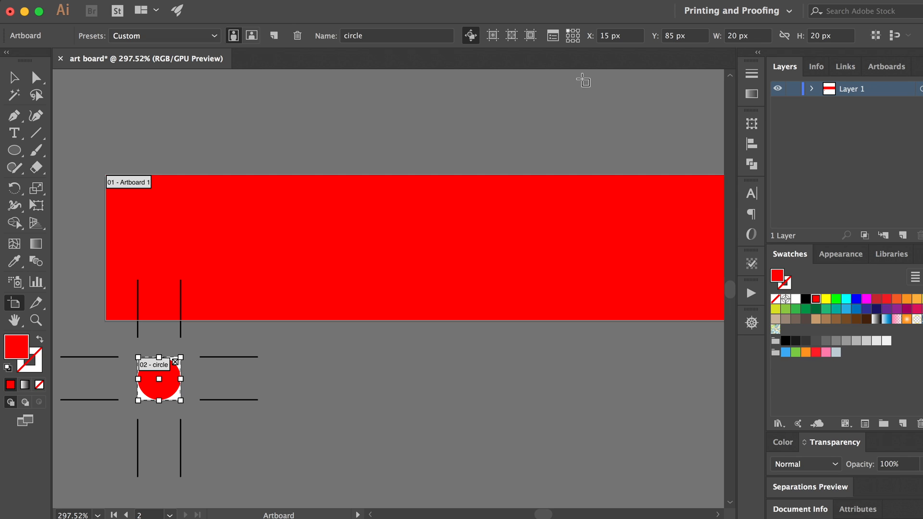